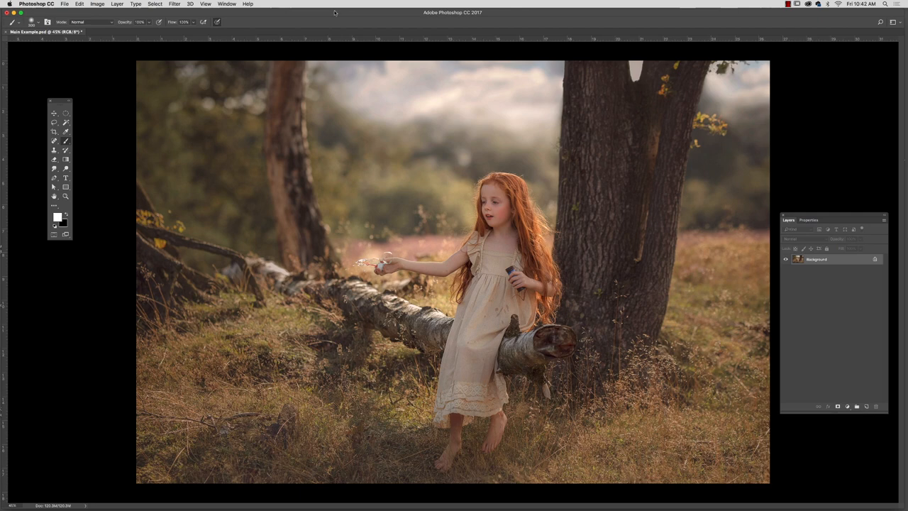
pyautogui.moveTo(347, 15)
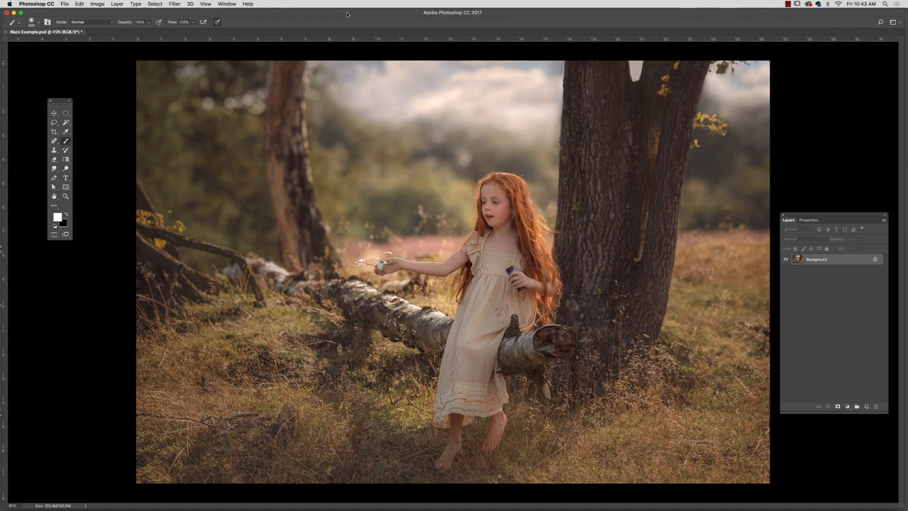
pyautogui.moveTo(481, 17)
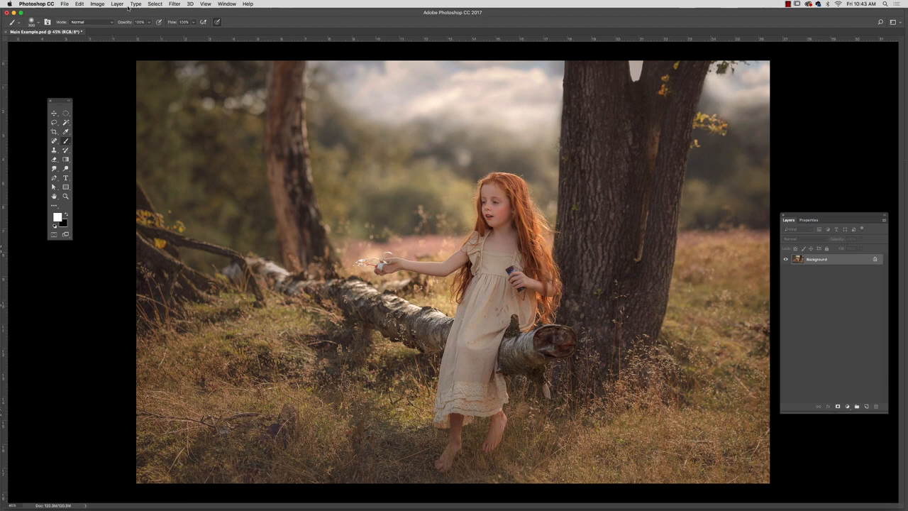
pyautogui.moveTo(661, 317)
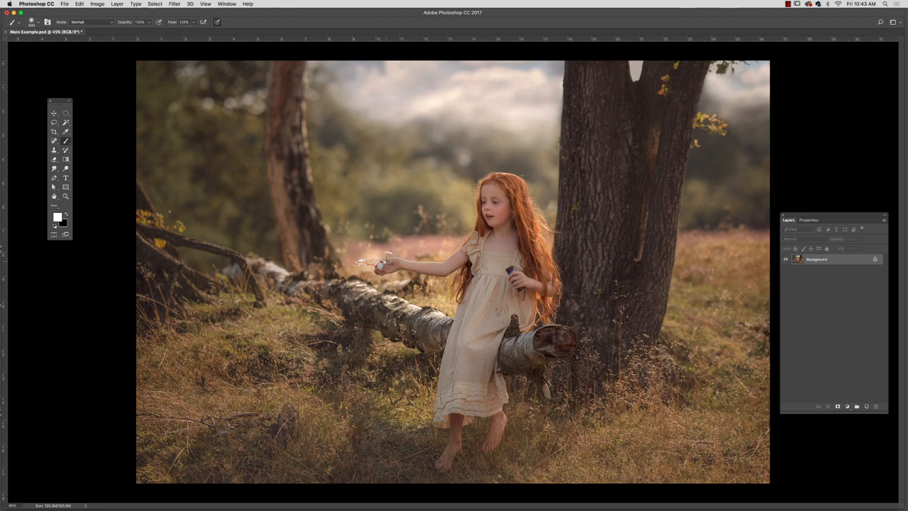
pyautogui.moveTo(243, 91)
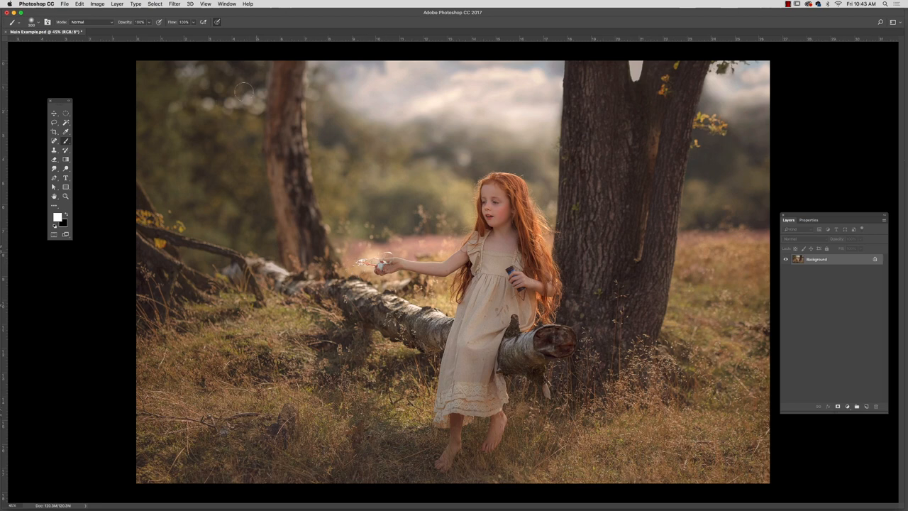
# Browse the bubble overlays in the Open dialog and preview Bubbles Hard Light 1v2.jpg.
pyautogui.click(65, 3)
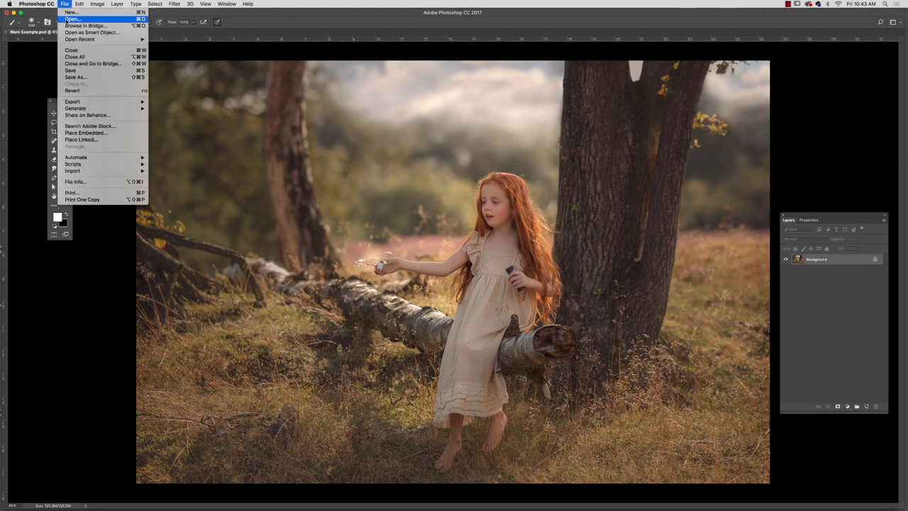
pyautogui.moveTo(85, 25)
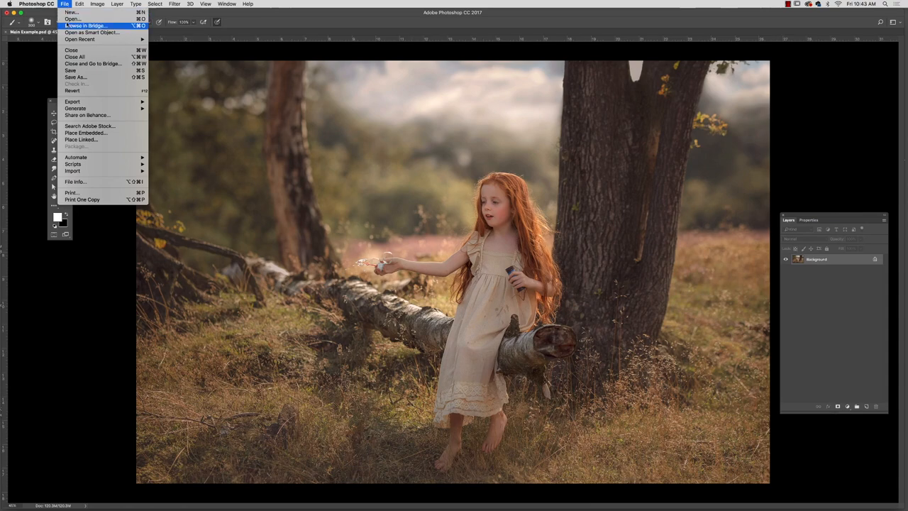
pyautogui.click(86, 25)
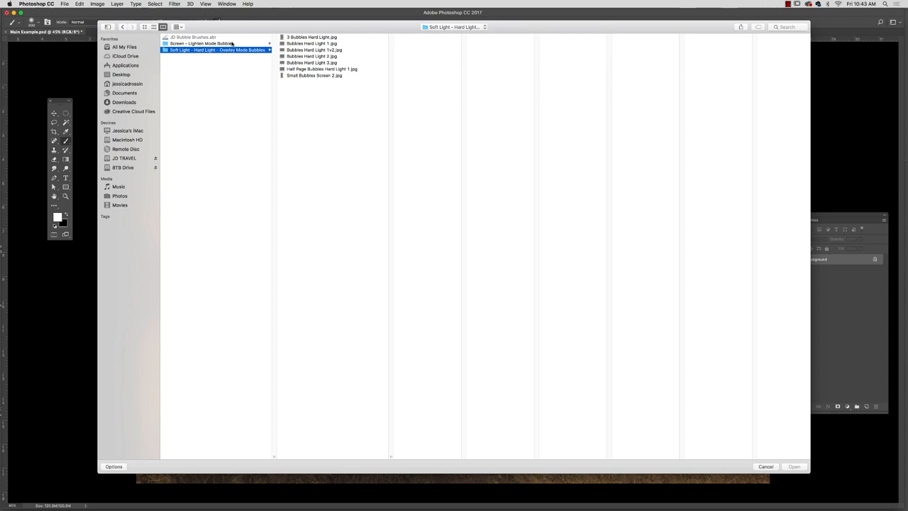
pyautogui.moveTo(291, 50)
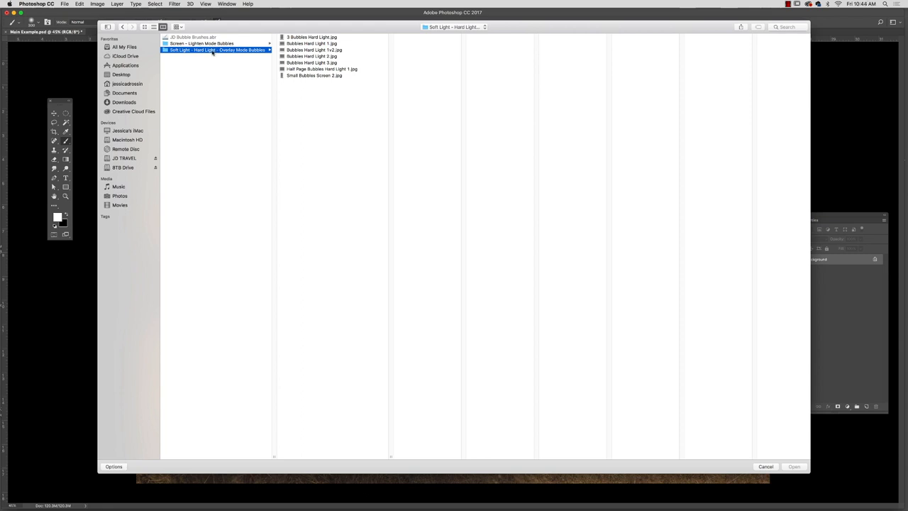
pyautogui.moveTo(277, 44)
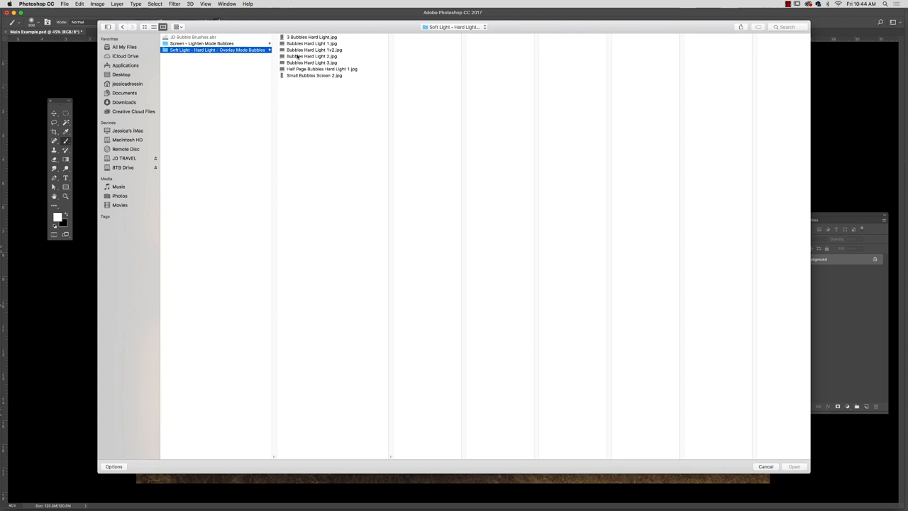
pyautogui.moveTo(325, 50)
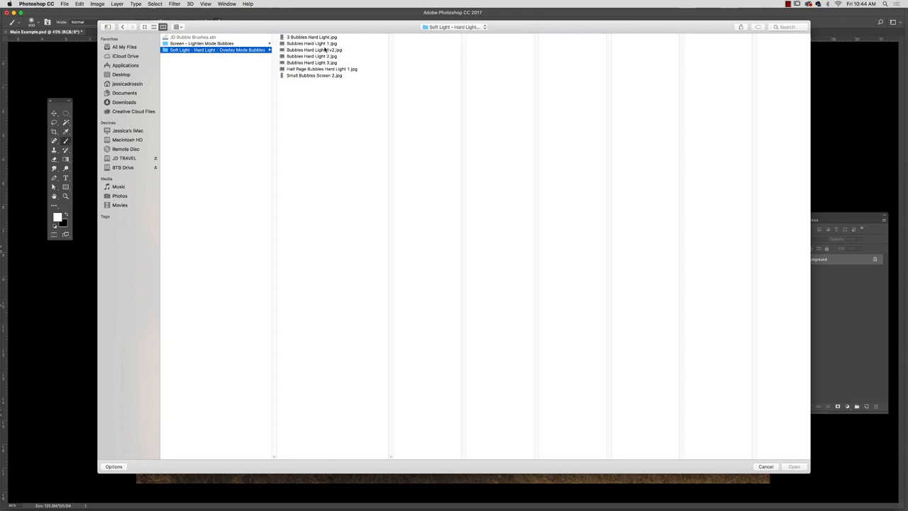
pyautogui.click(314, 50)
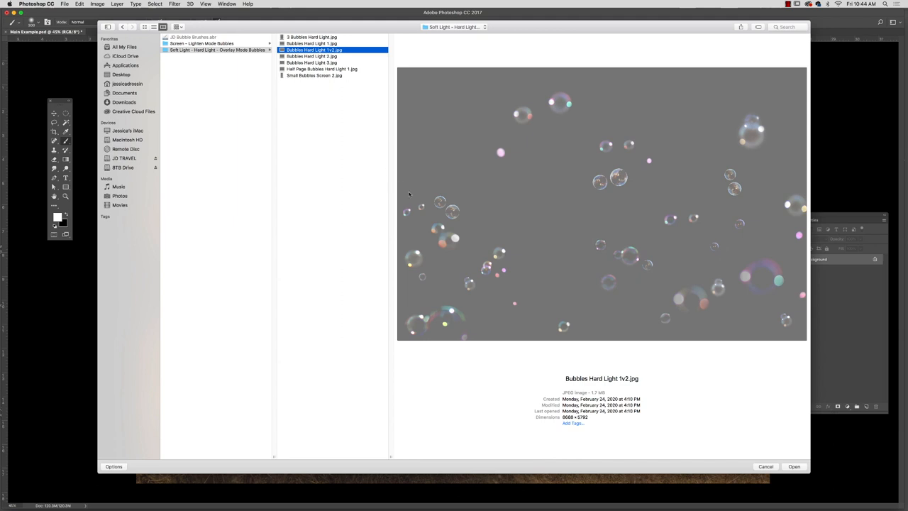
pyautogui.moveTo(738, 384)
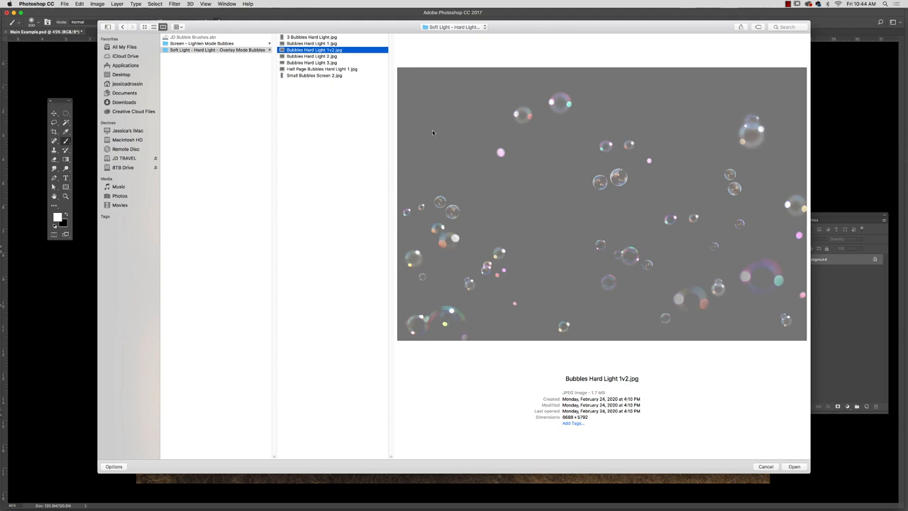
pyautogui.click(312, 44)
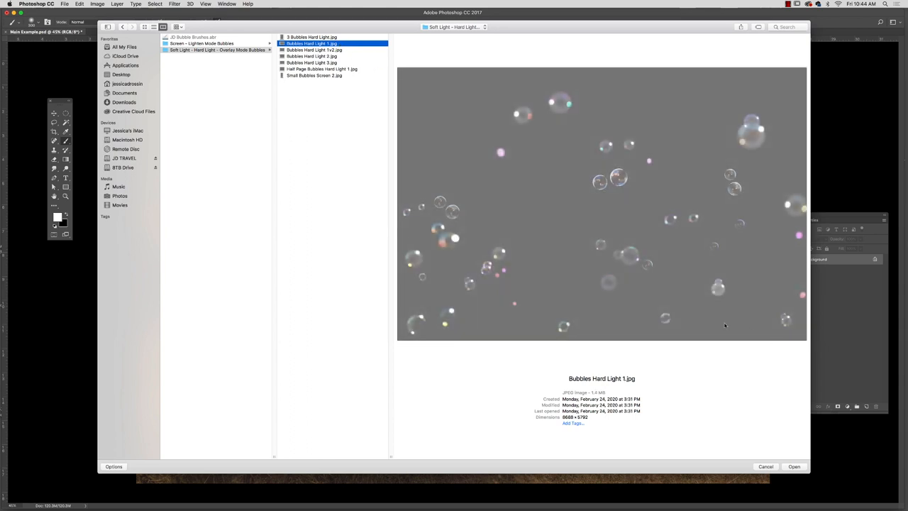
pyautogui.click(314, 50)
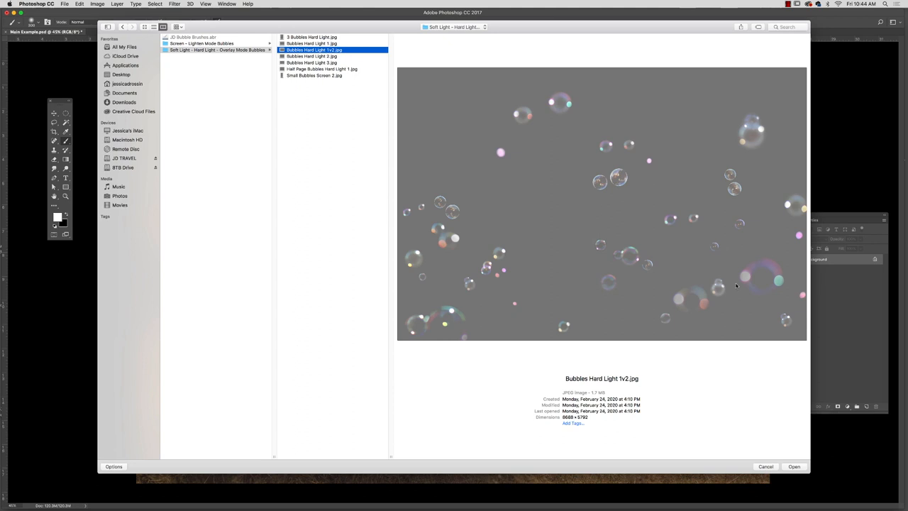
pyautogui.moveTo(706, 309)
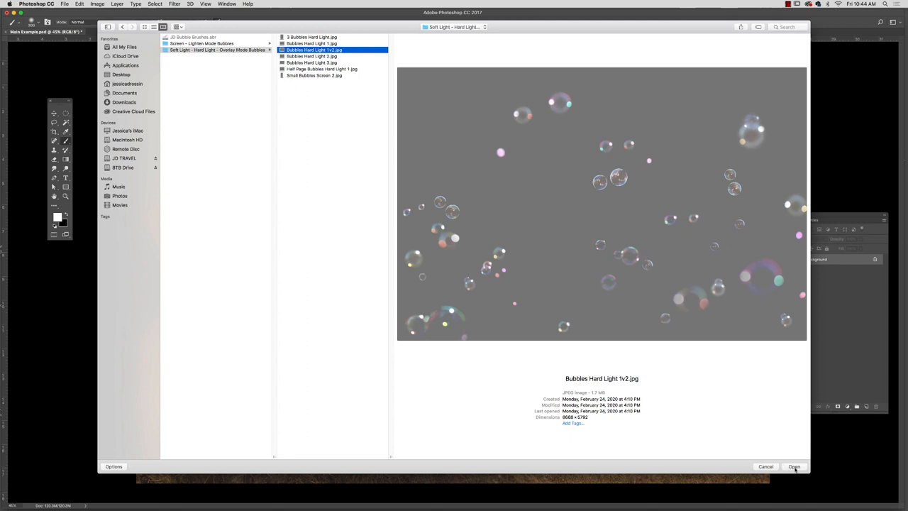
# Open Bubbles Hard Light 1v2.jpg, select all and copy it, then return to Main Example.
pyautogui.click(794, 466)
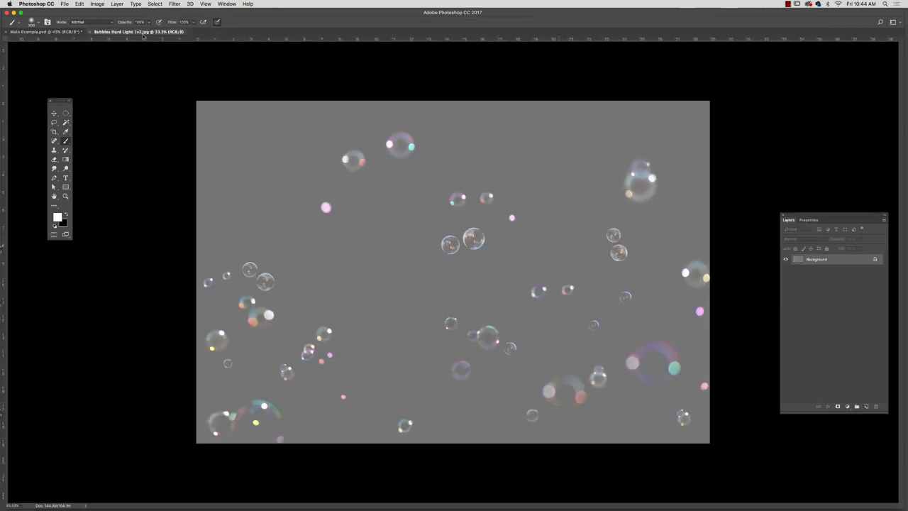
pyautogui.click(155, 4)
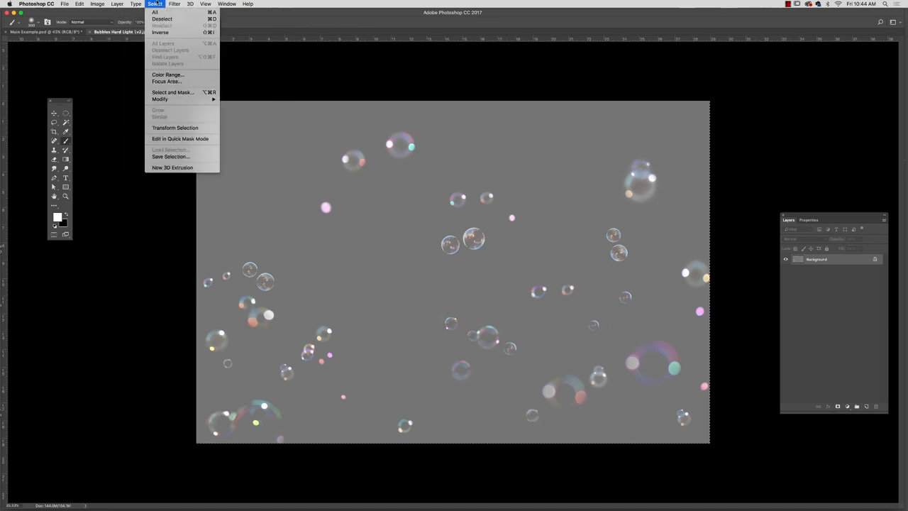
pyautogui.moveTo(155, 12)
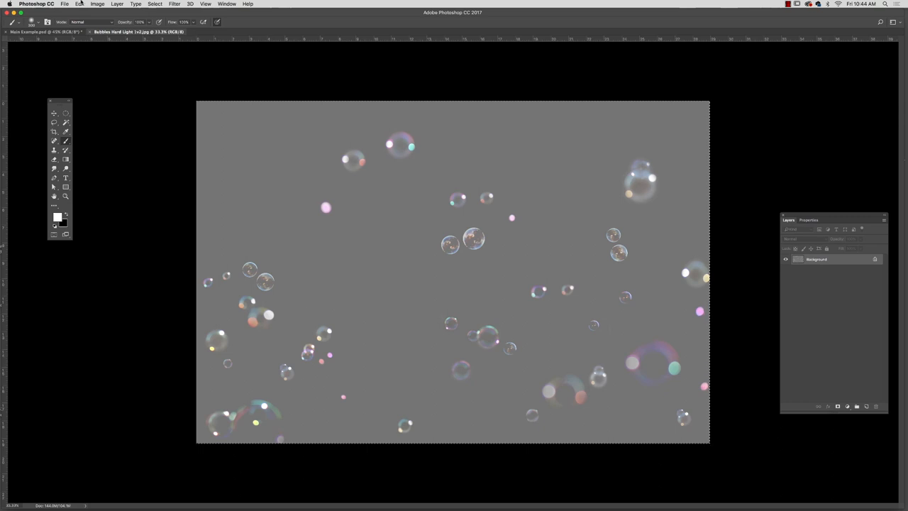
pyautogui.click(80, 3)
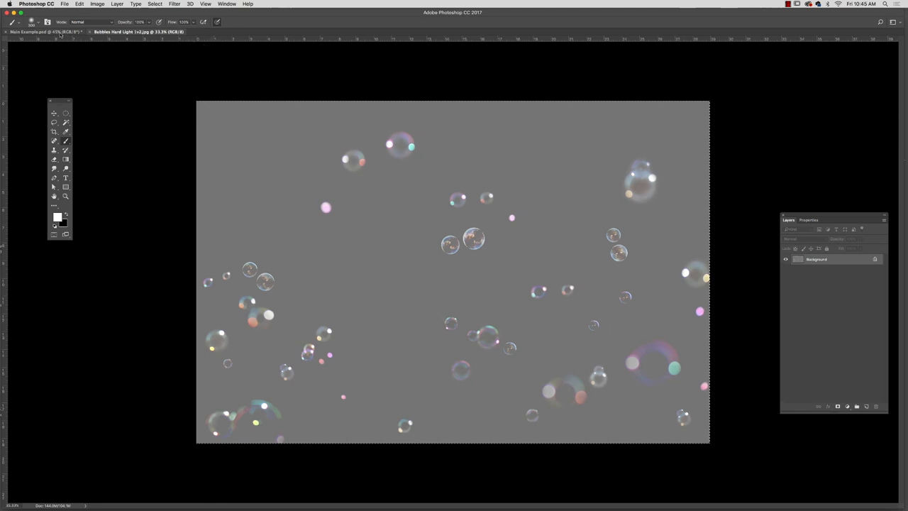
pyautogui.click(79, 5)
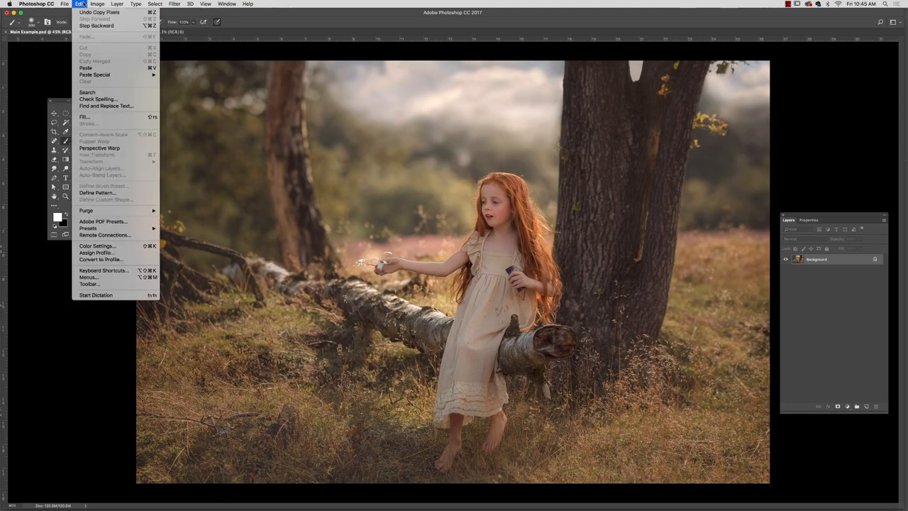
pyautogui.moveTo(85, 67)
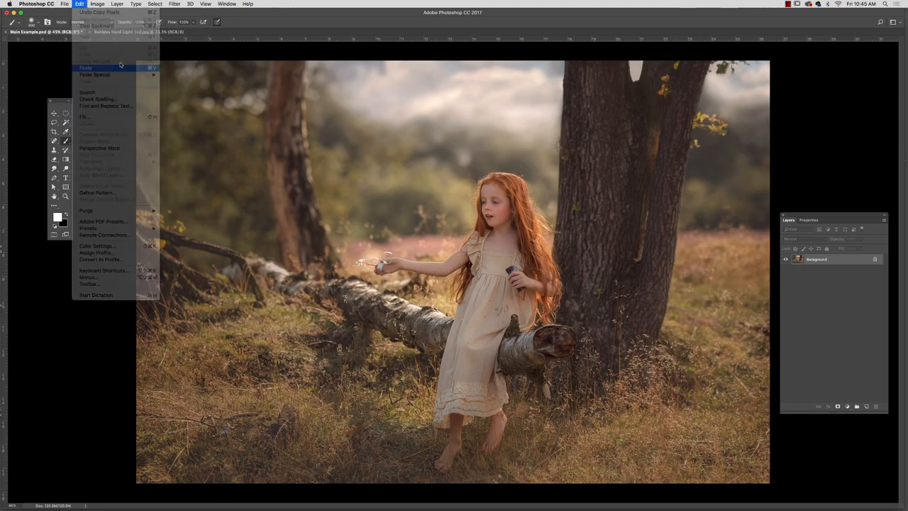
# Paste the copied bubbles into Main Example as Layer 1 above the Background.
pyautogui.click(85, 67)
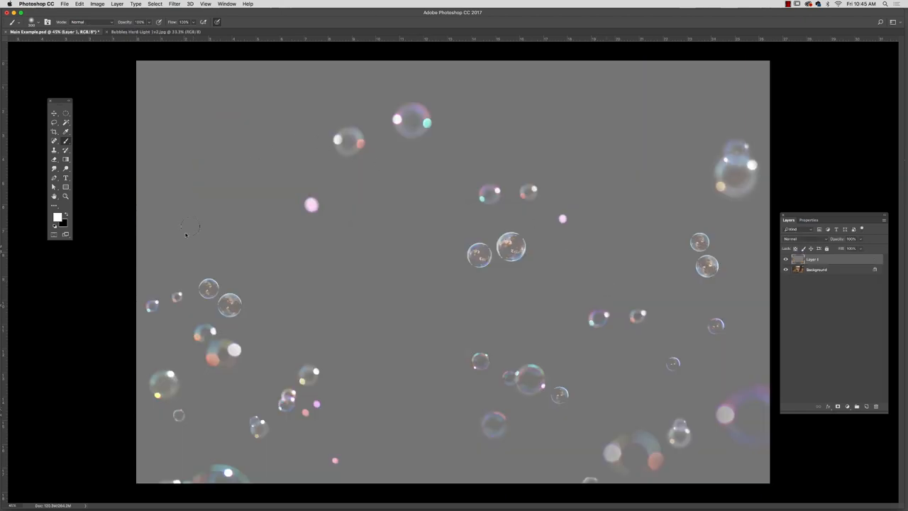
pyautogui.moveTo(604, 201)
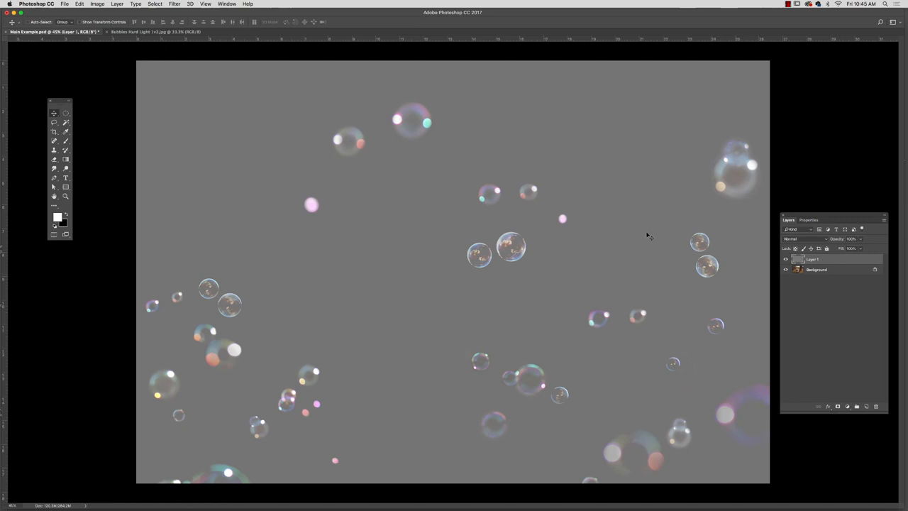
# Shift the bubble layer up-left, try Overlay and Normal, then settle on Hard Light blending.
pyautogui.moveTo(647, 234); pyautogui.dragTo(500, 254)
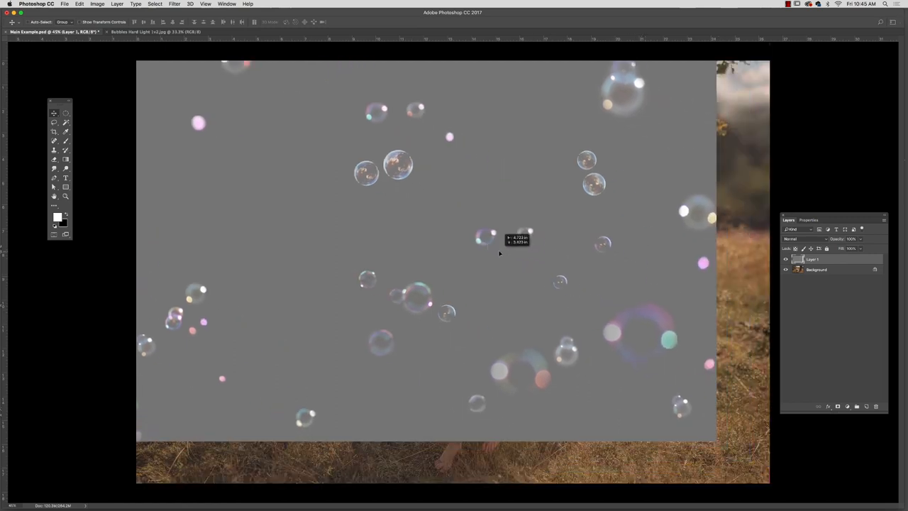
pyautogui.click(795, 239)
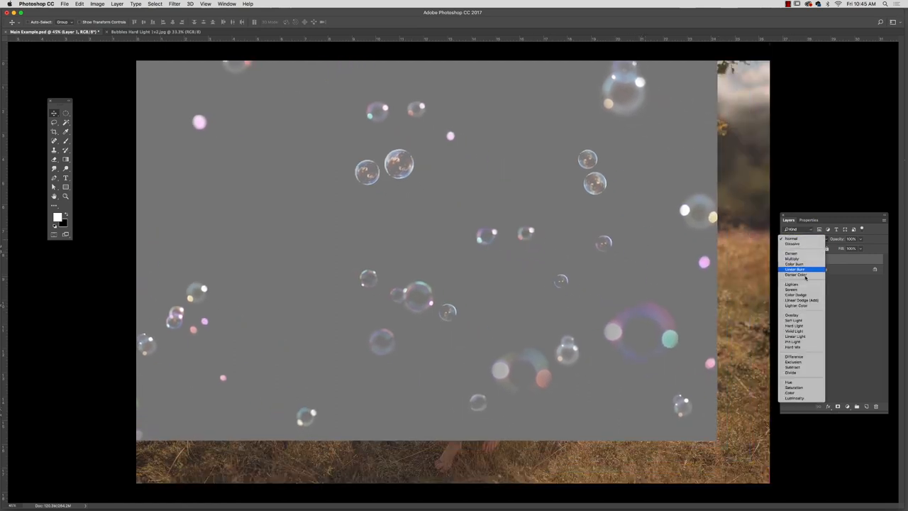
pyautogui.click(795, 320)
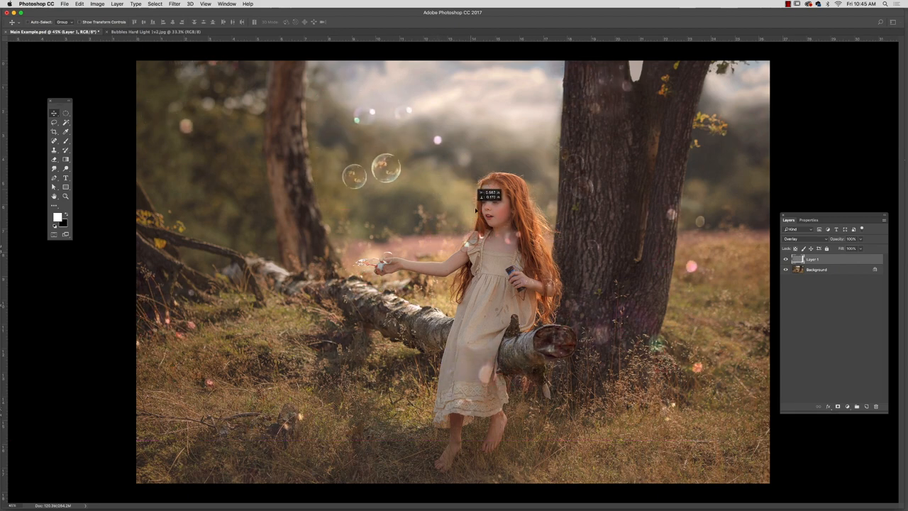
pyautogui.click(798, 238)
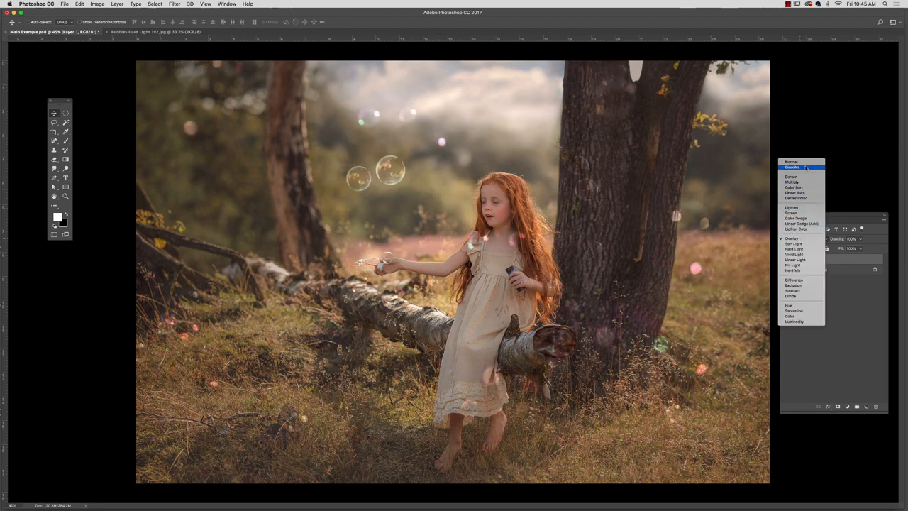
pyautogui.click(792, 238)
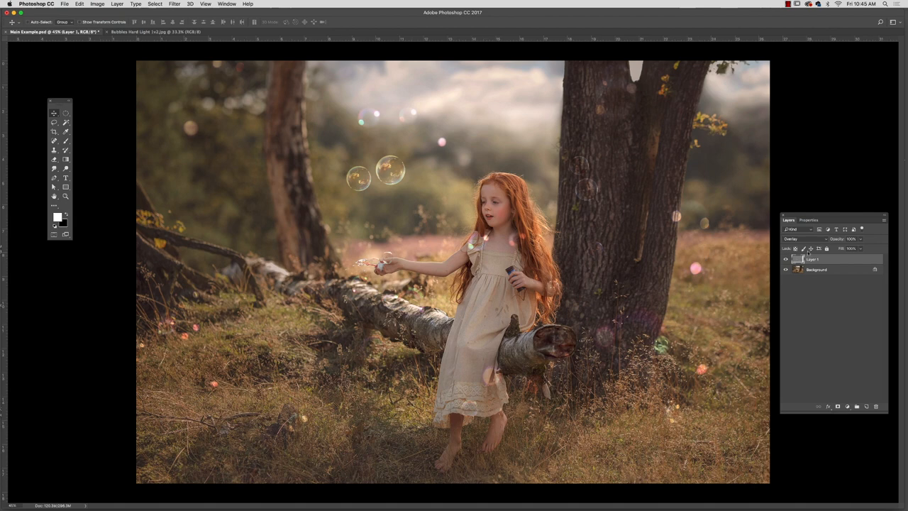
pyautogui.click(800, 238)
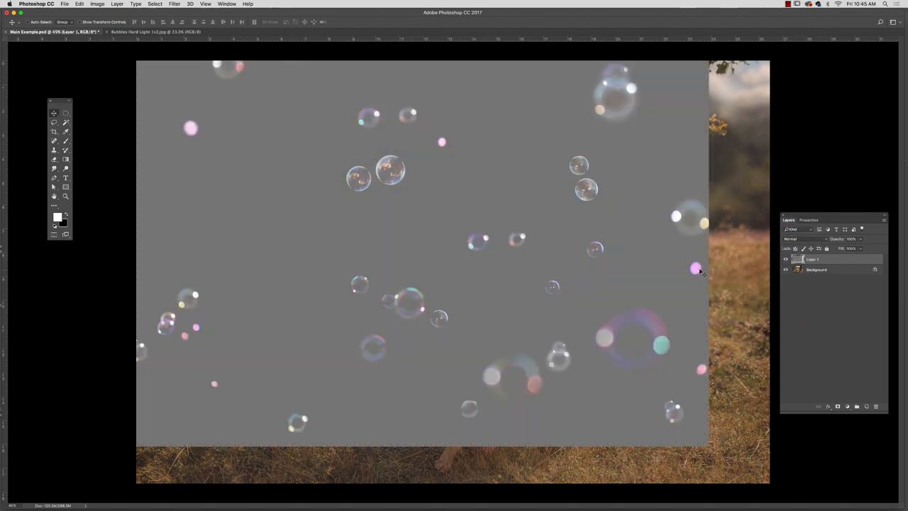
pyautogui.moveTo(692, 277)
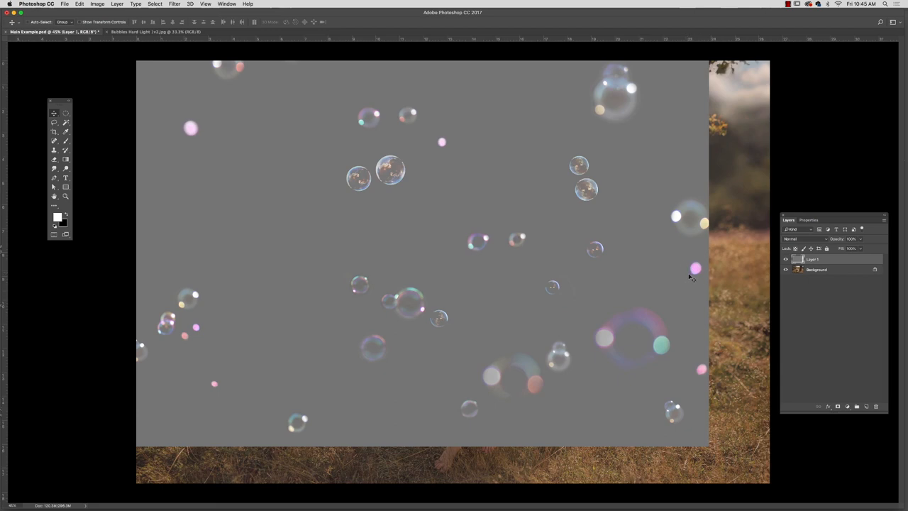
pyautogui.moveTo(684, 278)
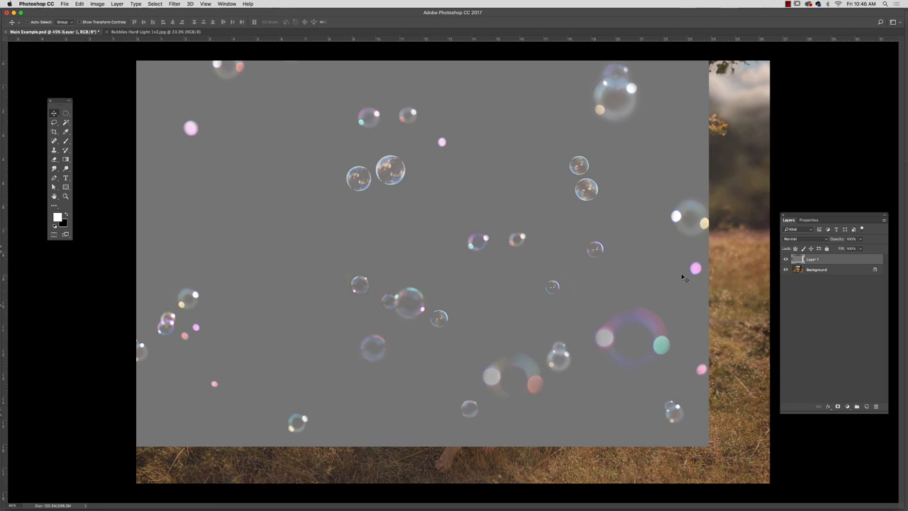
pyautogui.moveTo(717, 305)
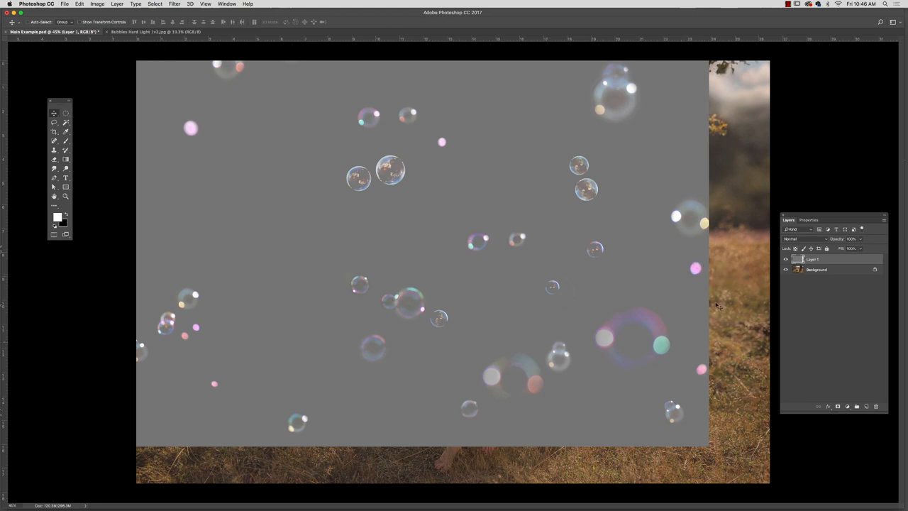
pyautogui.click(798, 239)
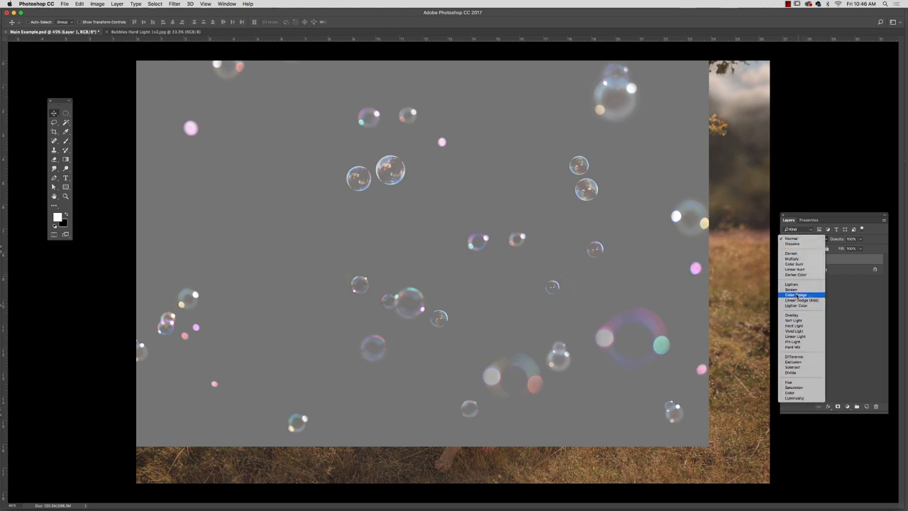
pyautogui.click(792, 314)
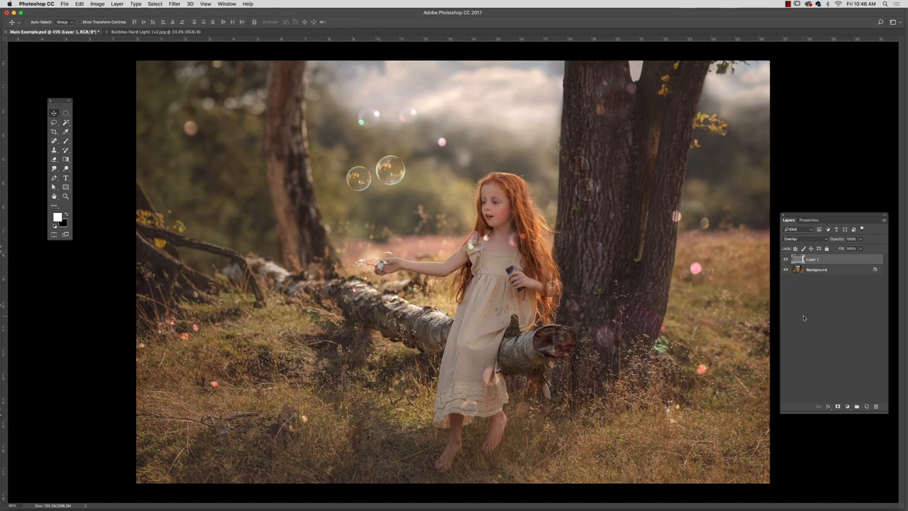
pyautogui.click(798, 238)
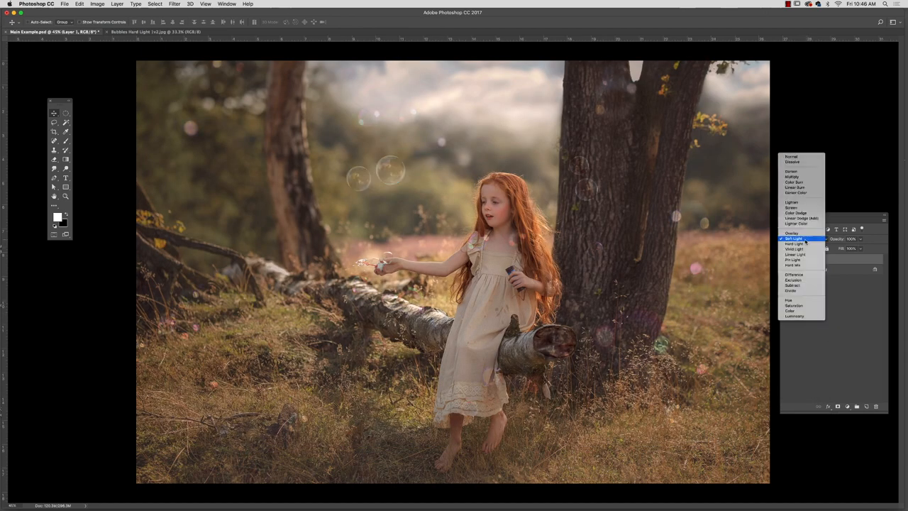
pyautogui.click(794, 244)
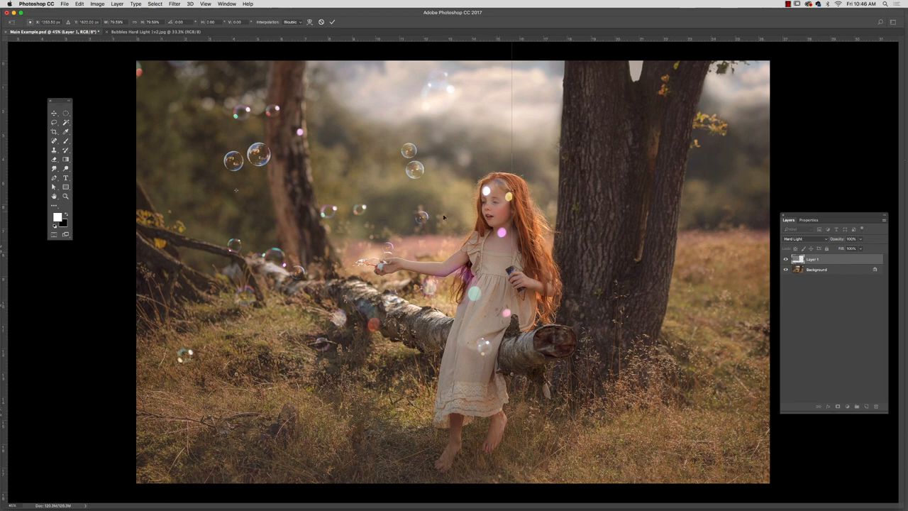
pyautogui.moveTo(423, 223)
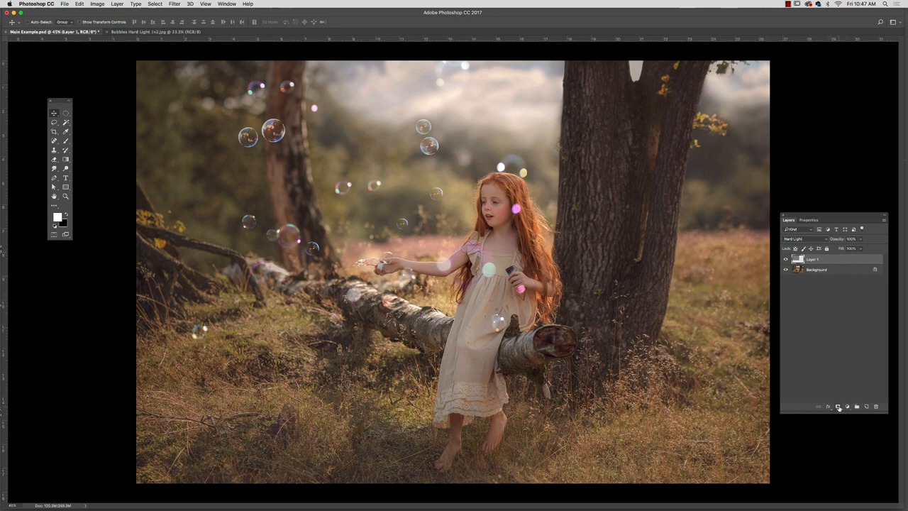
pyautogui.moveTo(483, 241)
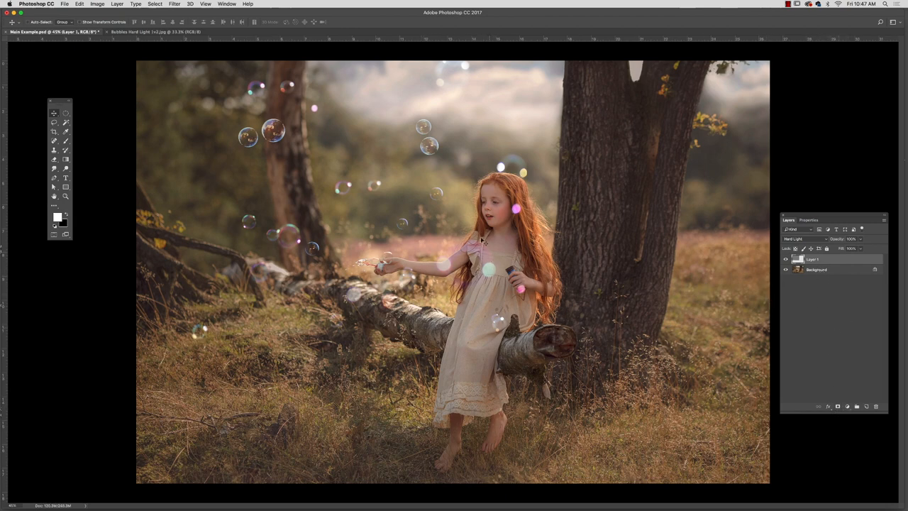
pyautogui.moveTo(440, 256)
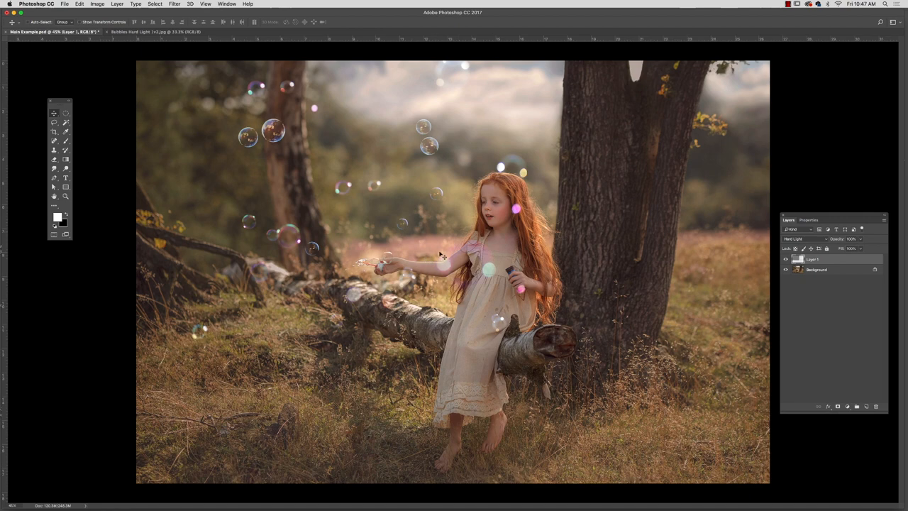
pyautogui.moveTo(500, 259)
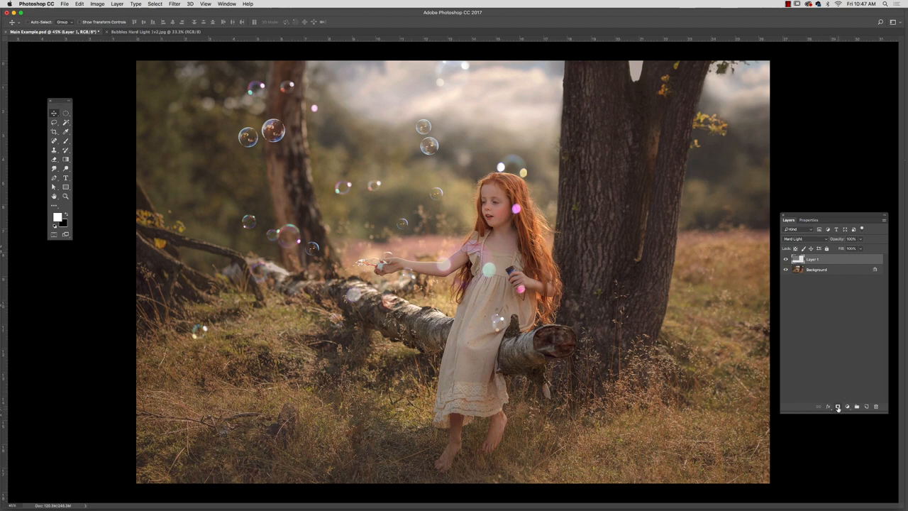
# Add a layer mask to the Hard Light bubble layer.
pyautogui.click(838, 406)
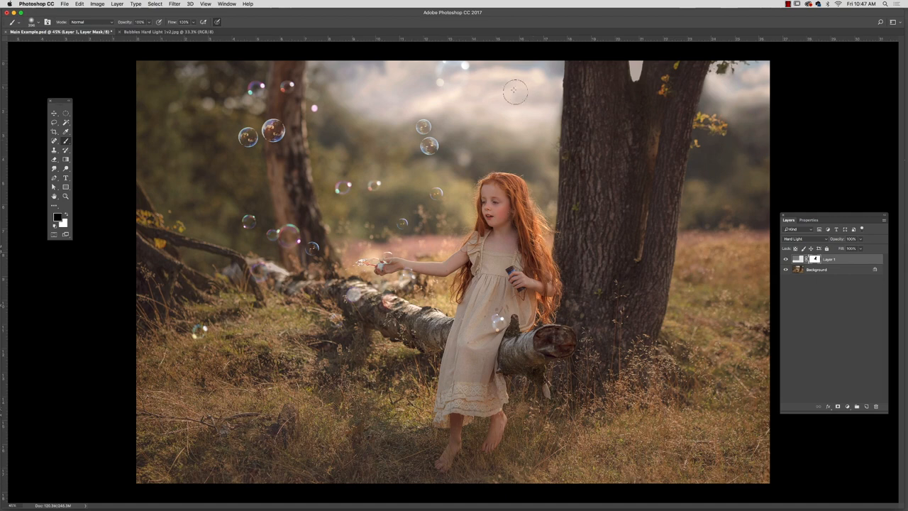
pyautogui.moveTo(405, 55)
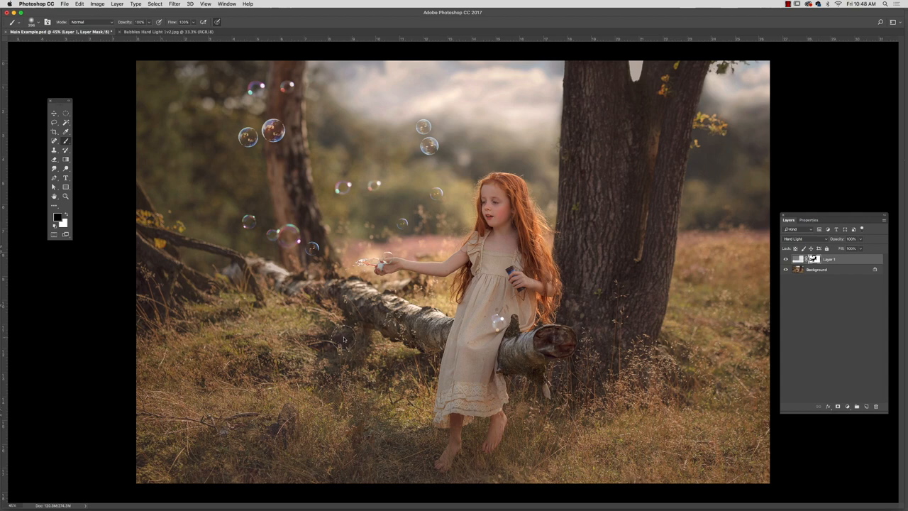
pyautogui.moveTo(832, 244)
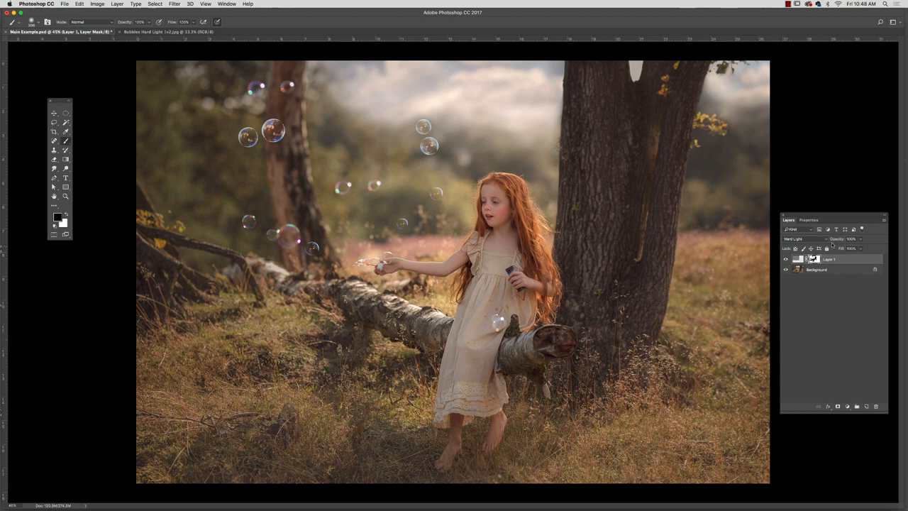
# Open the File menu to bring in another bubble image.
pyautogui.click(64, 4)
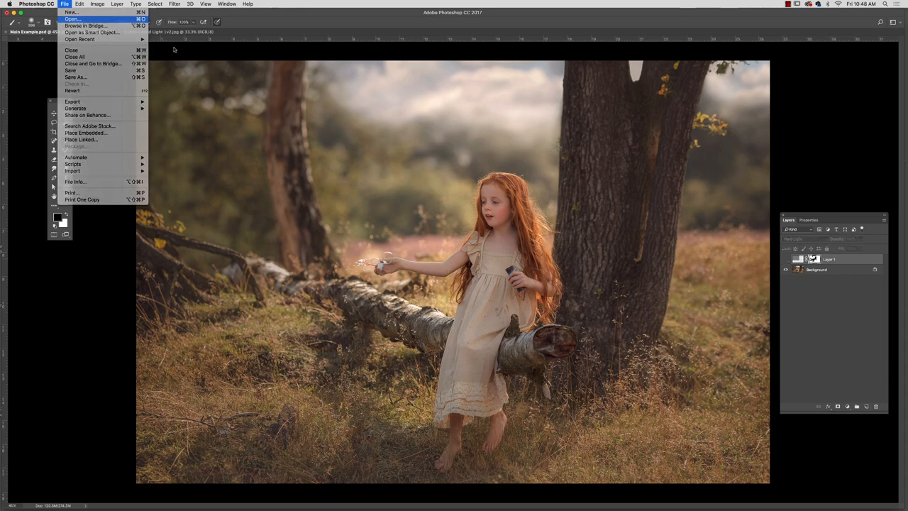
# Browse the Screen bubbles folder and open Half Page Bubbles Screen Light 1.jpg.
pyautogui.click(71, 19)
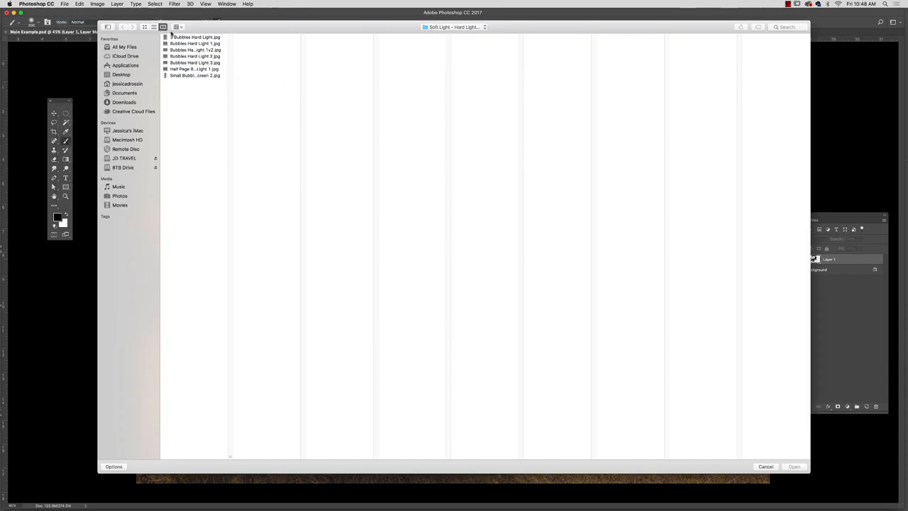
pyautogui.click(454, 27)
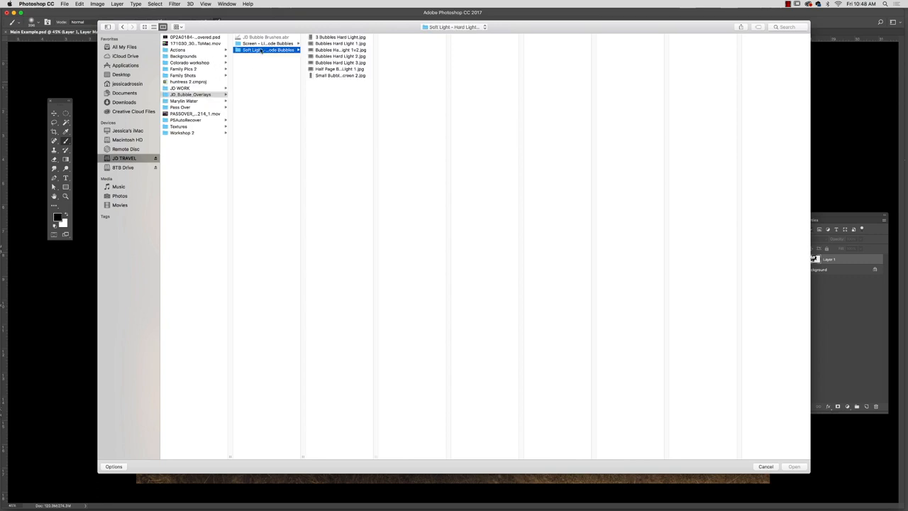
pyautogui.click(269, 43)
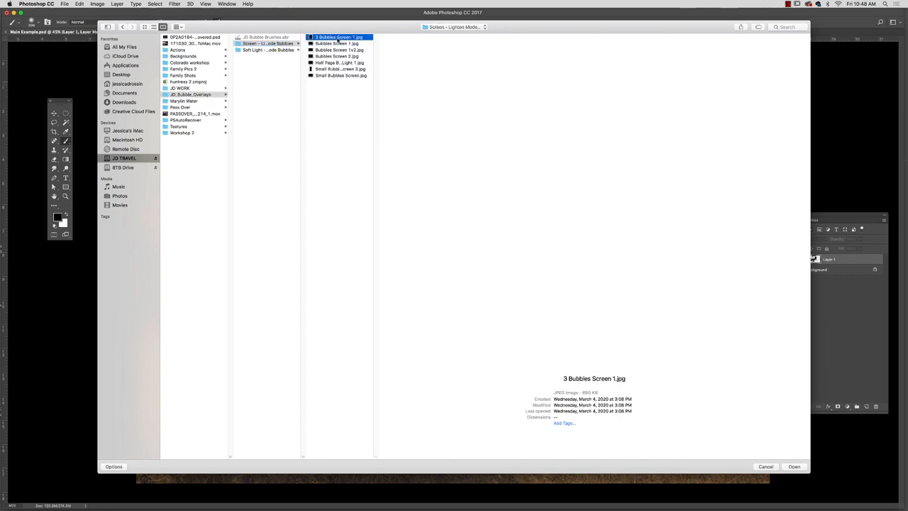
pyautogui.click(337, 43)
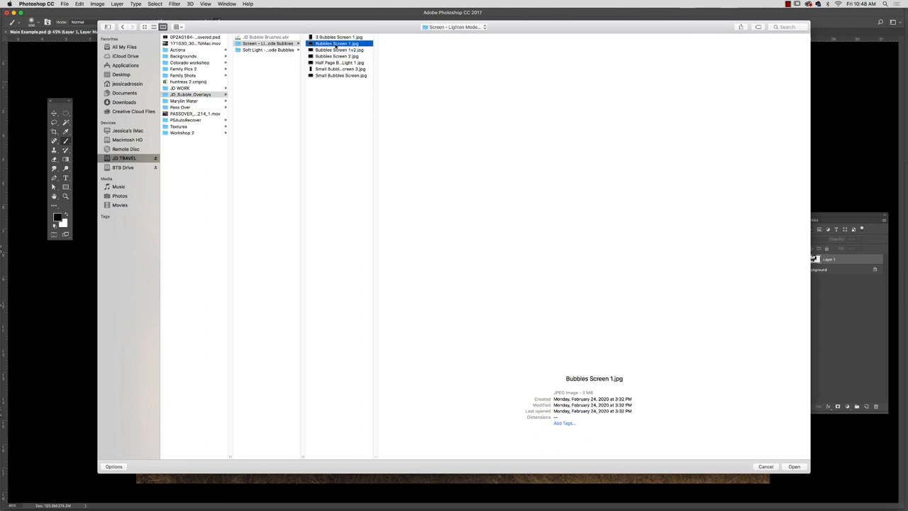
pyautogui.click(341, 49)
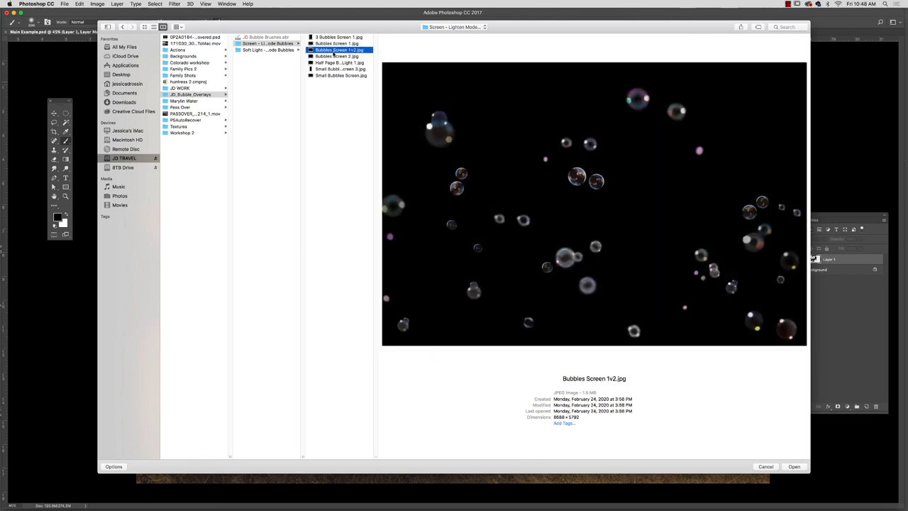
pyautogui.moveTo(331, 61)
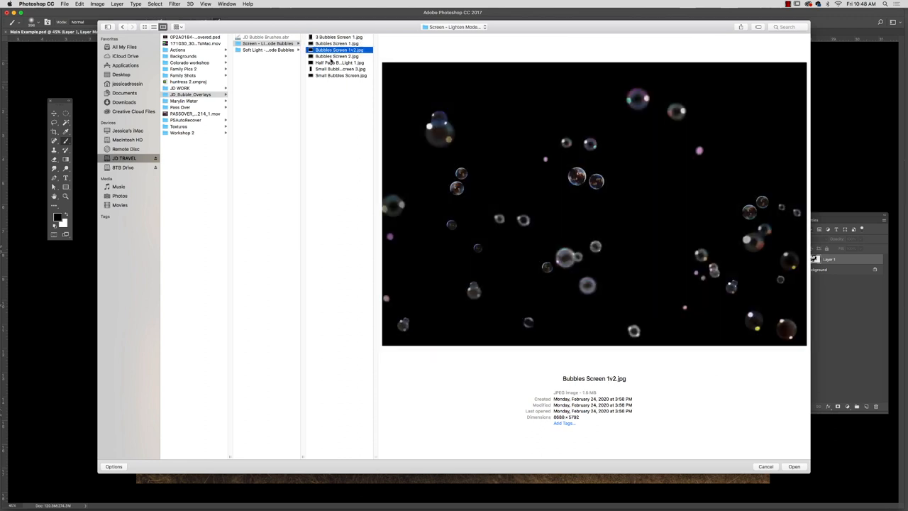
pyautogui.click(338, 63)
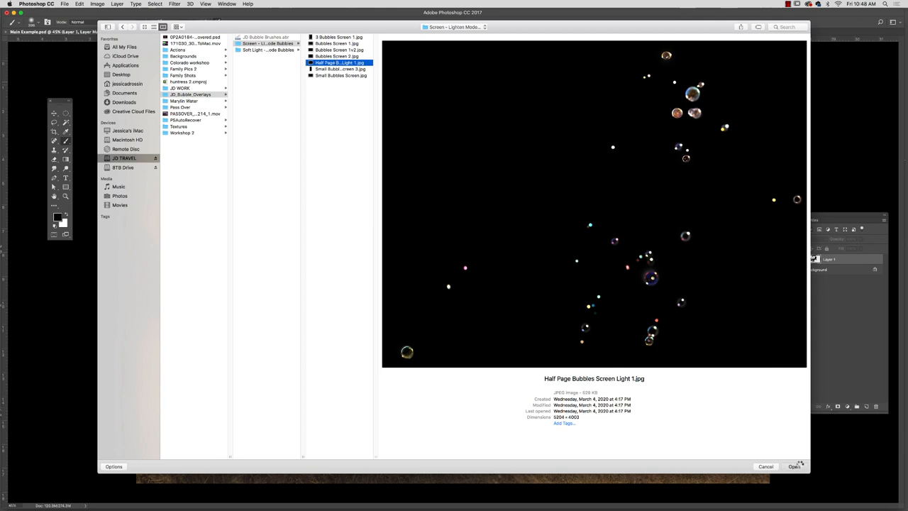
pyautogui.click(794, 466)
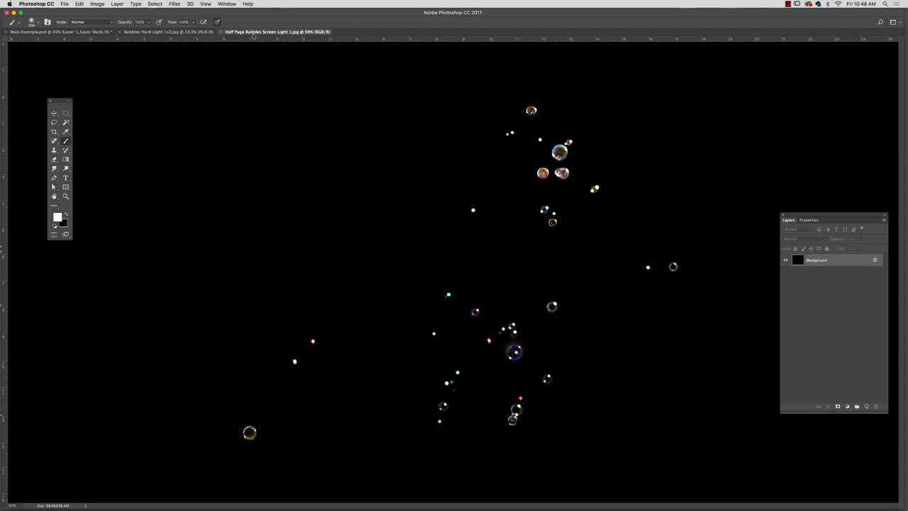
pyautogui.click(329, 31)
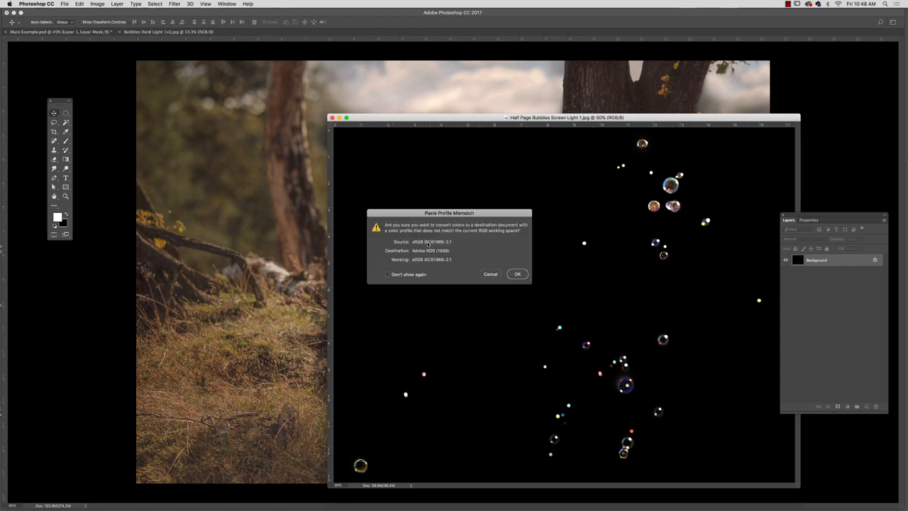
# Accept the color profile prompt and set the new bubbles layer to Screen blending.
pyautogui.click(517, 274)
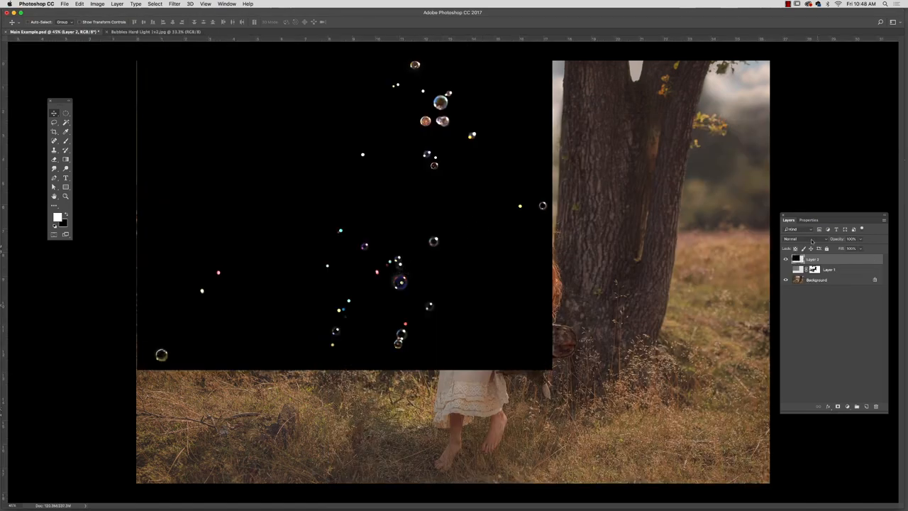
pyautogui.click(798, 238)
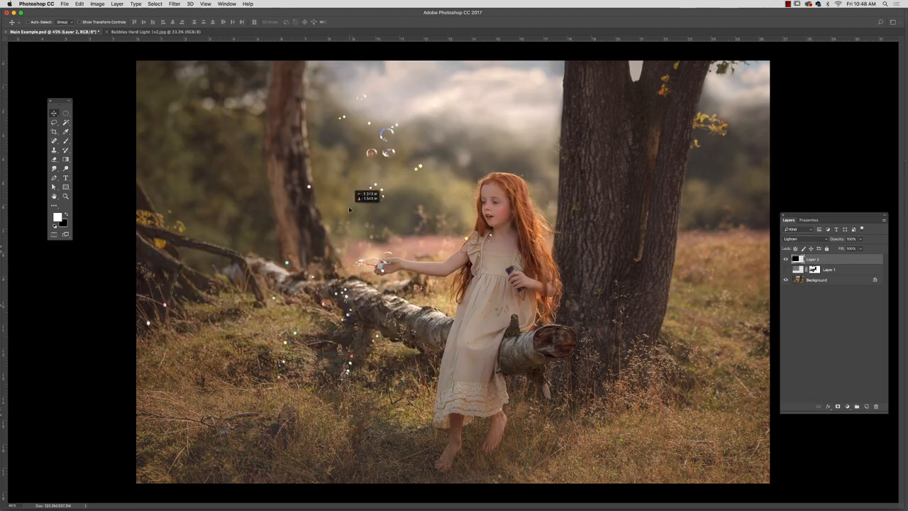
pyautogui.click(798, 238)
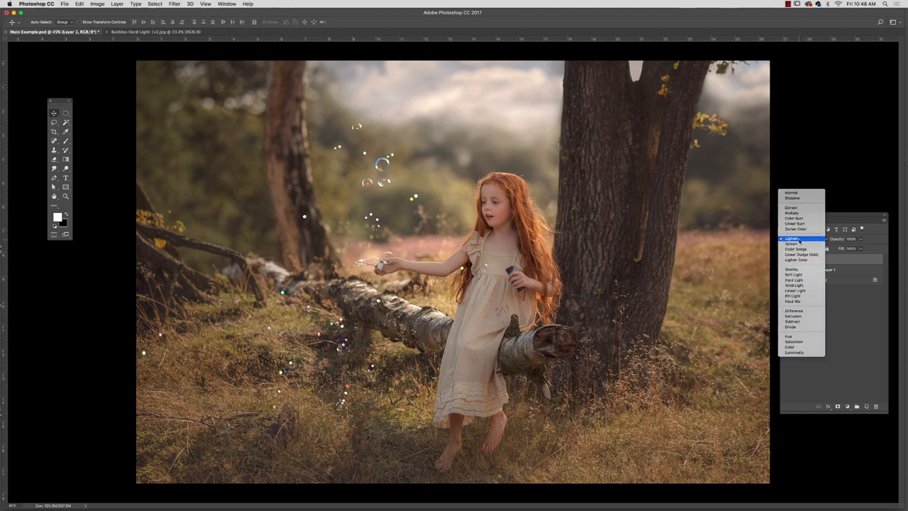
pyautogui.click(792, 244)
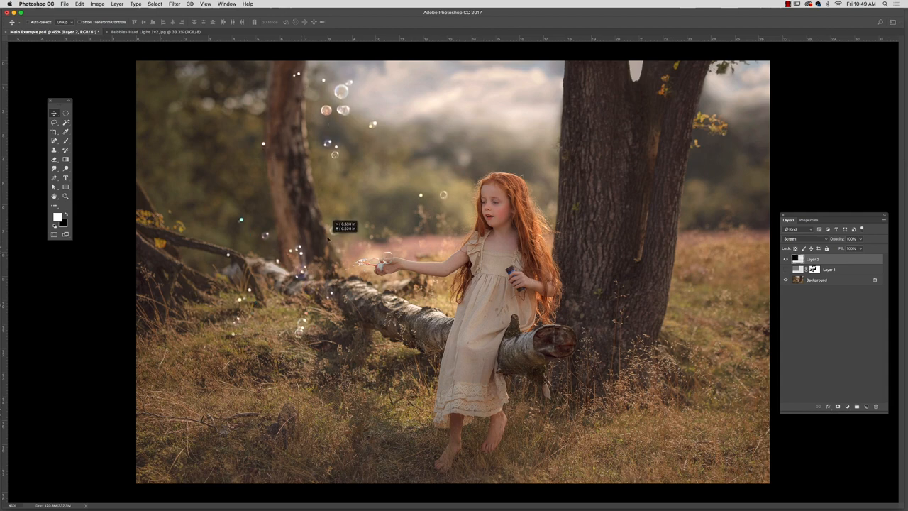
# Move the Screen bubbles toward the girl's outstretched hand and give the layer a mask.
pyautogui.moveTo(337, 227); pyautogui.dragTo(393, 319)
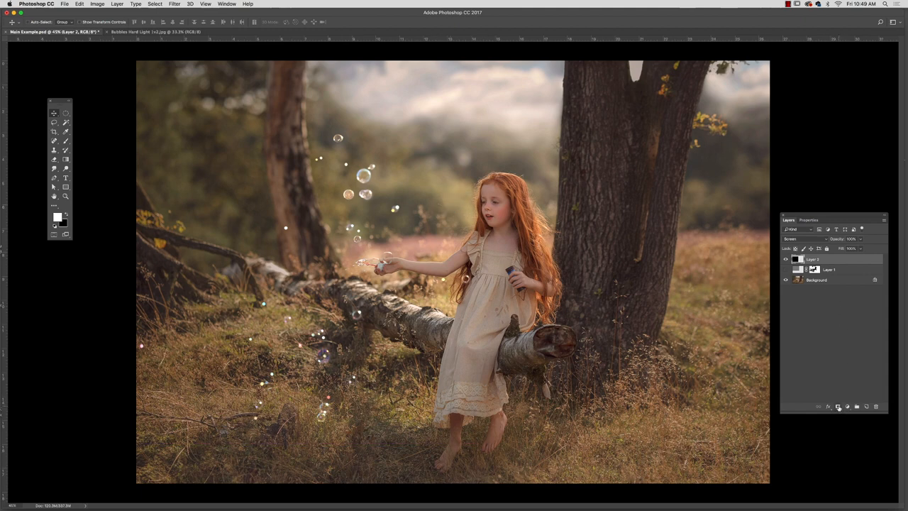
pyautogui.click(838, 406)
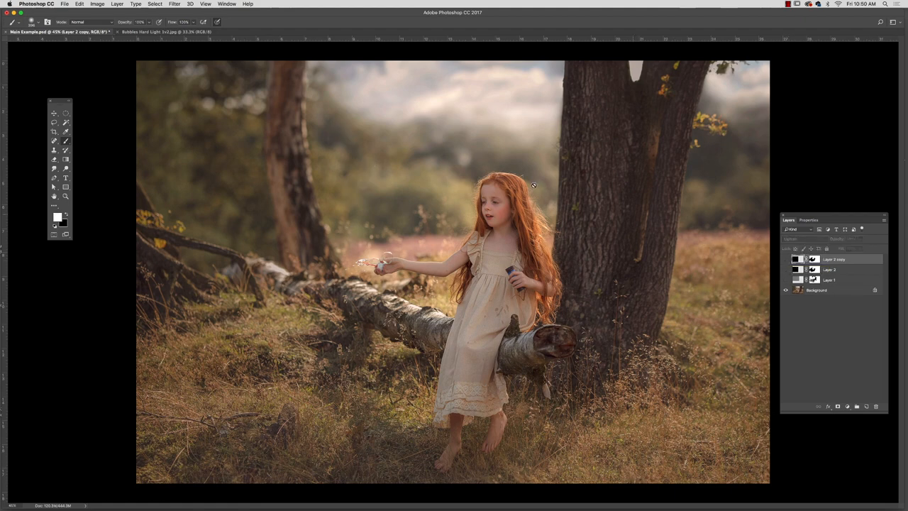
pyautogui.moveTo(203, 166)
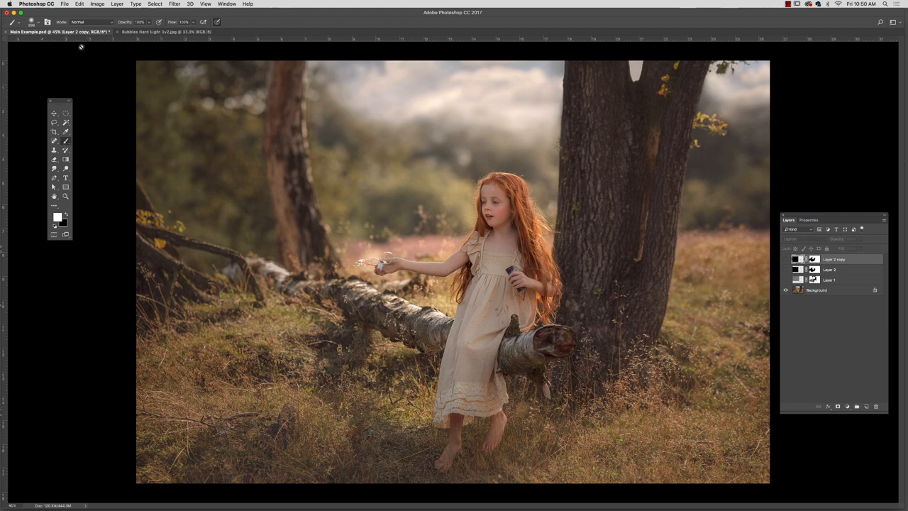
# Load the JD Bubble Brushes.abr set through the brush preset options.
pyautogui.click(26, 22)
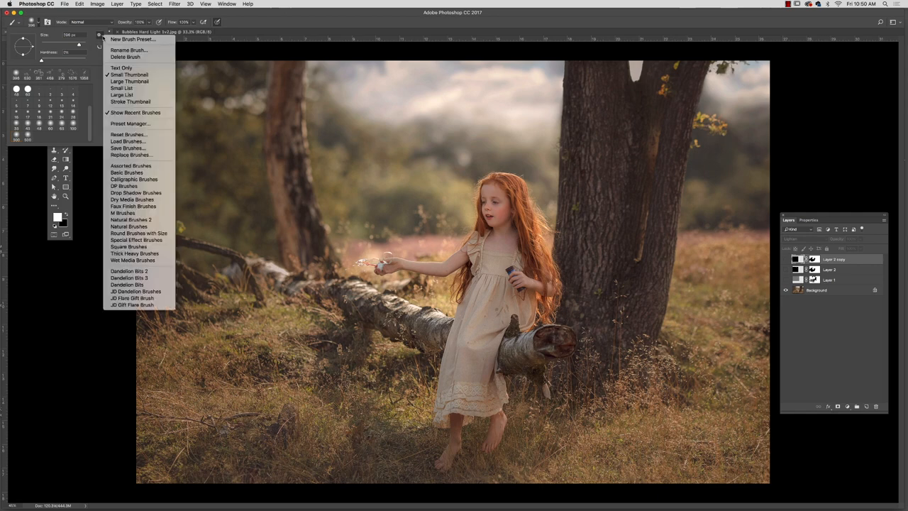
pyautogui.moveTo(138, 154)
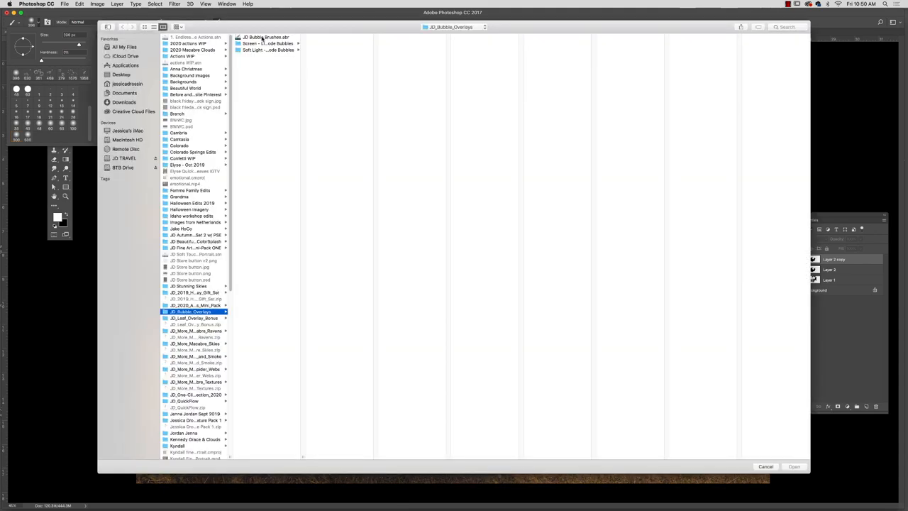
pyautogui.click(266, 37)
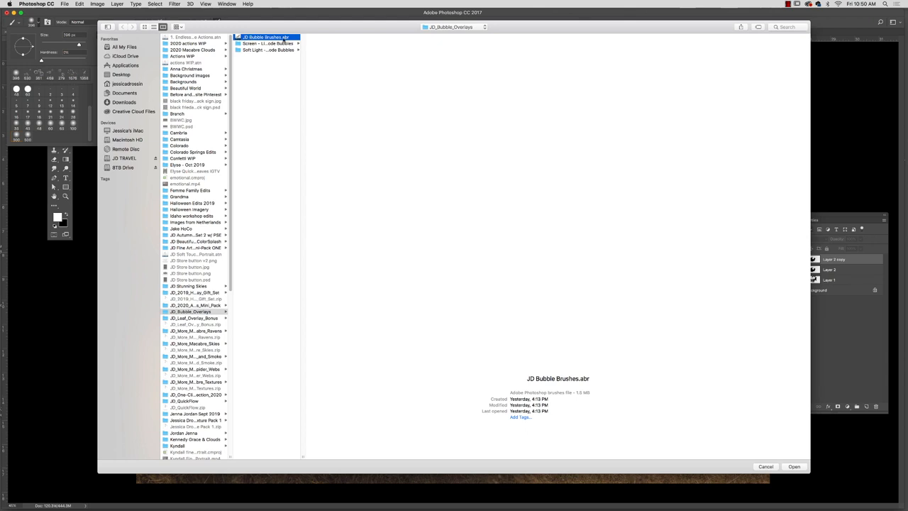
pyautogui.moveTo(636, 303)
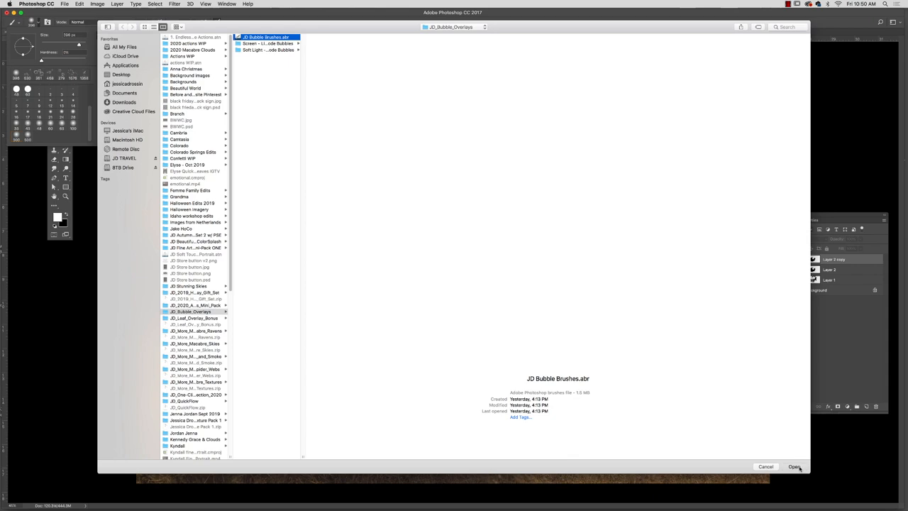
pyautogui.click(794, 467)
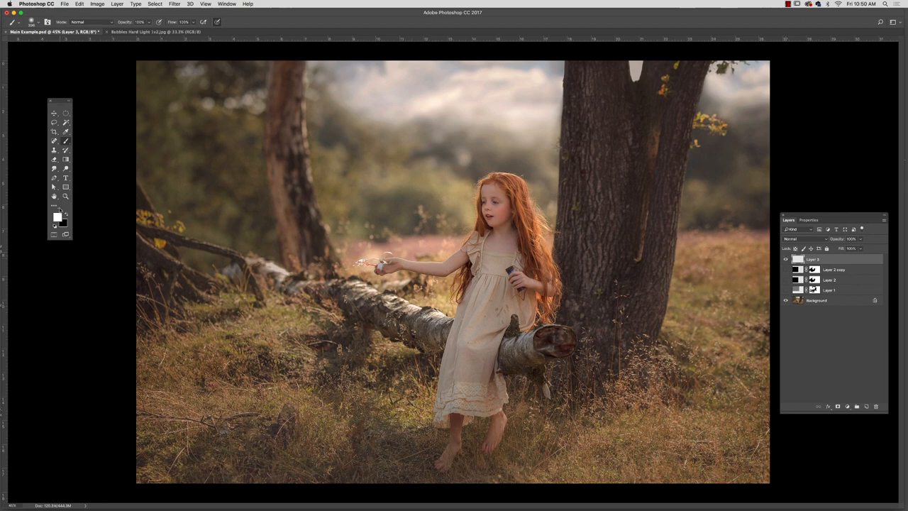
pyautogui.moveTo(73, 96)
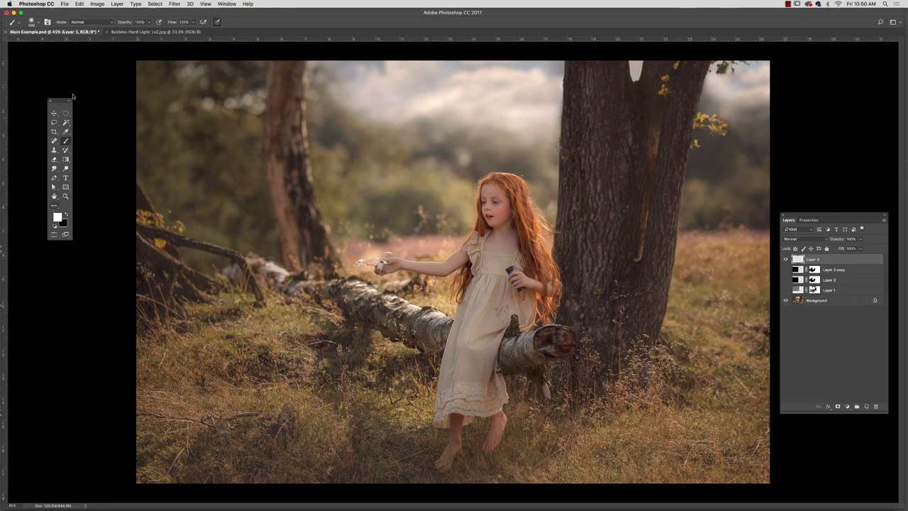
# Scroll the Brush Preset picker to choose a bubble brush for Layer 3.
pyautogui.click(32, 22)
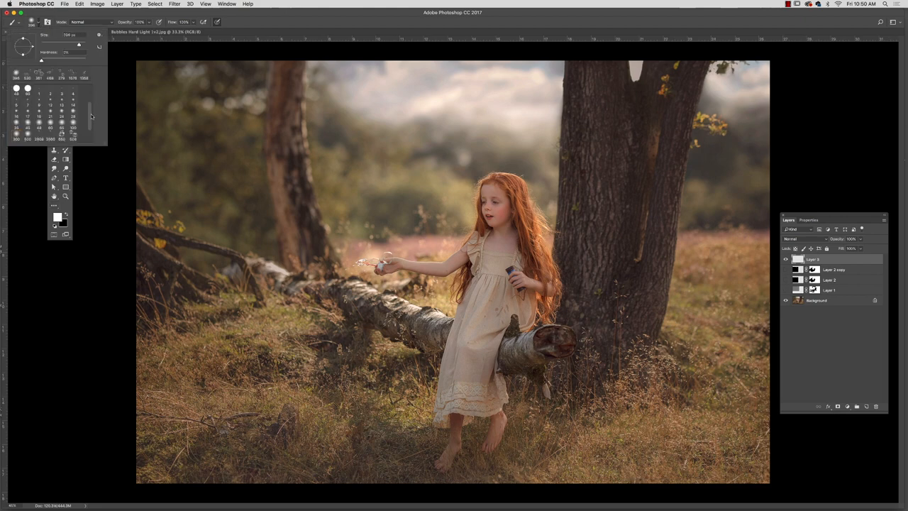
pyautogui.scroll(-3)
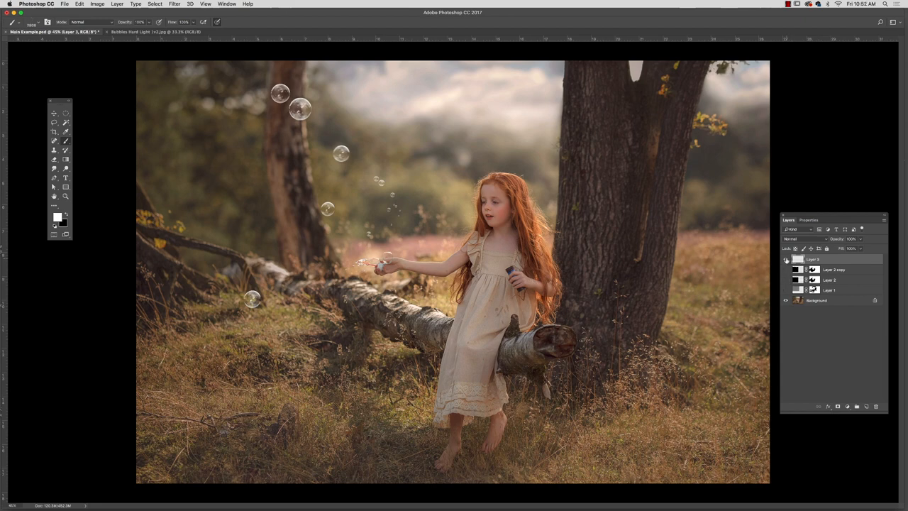
# Hide the first brushed bubble layer in the Layers panel.
pyautogui.click(867, 405)
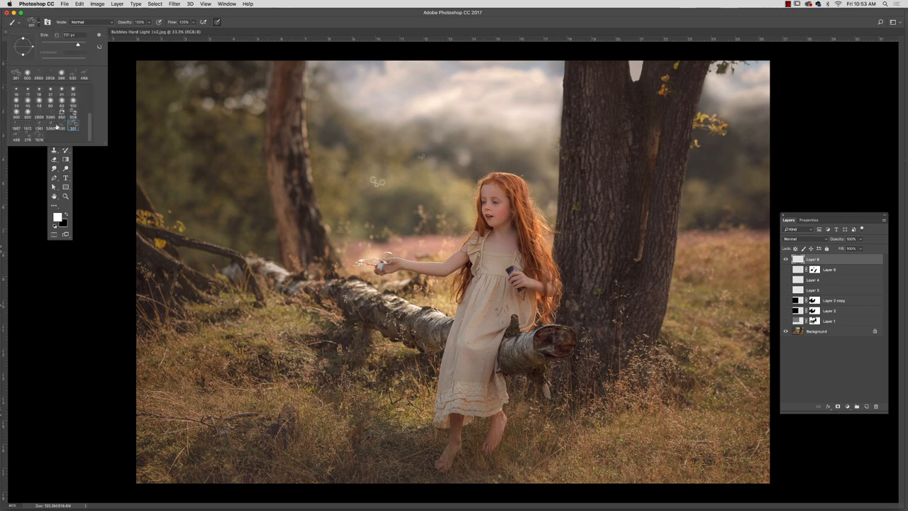
# Pick a different bubble brush, then toggle Layer 6's eye icon to hide the dense bubbles.
pyautogui.click(333, 149)
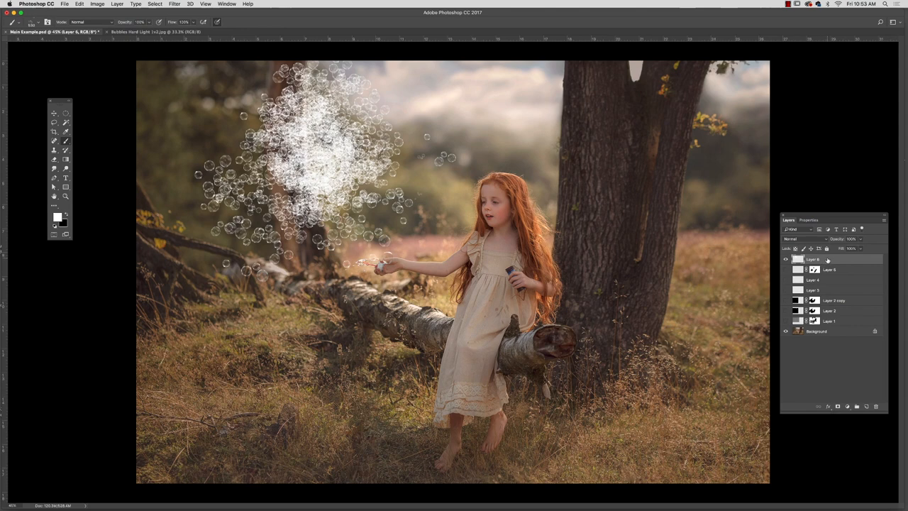
pyautogui.click(785, 258)
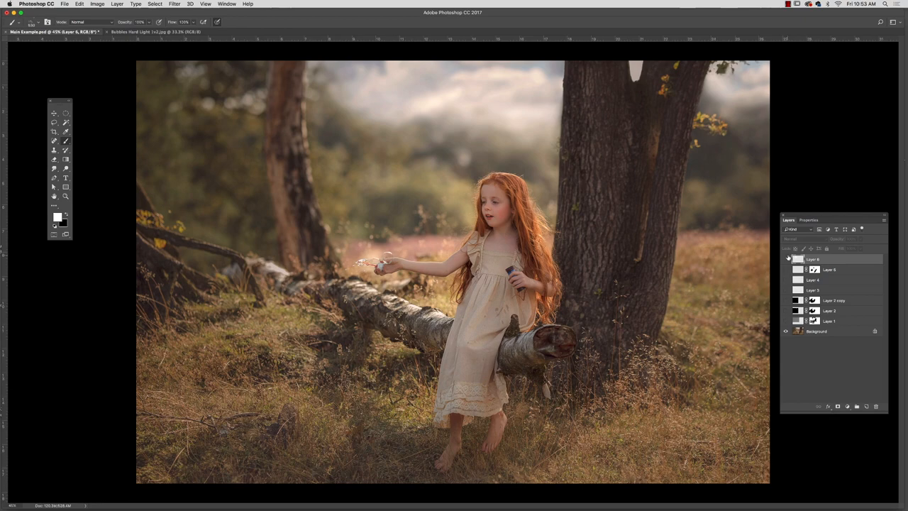
pyautogui.click(786, 258)
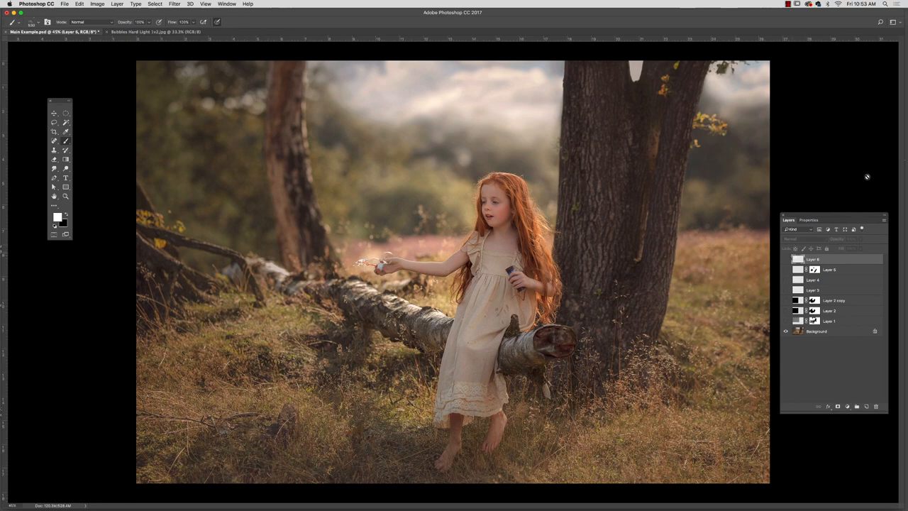